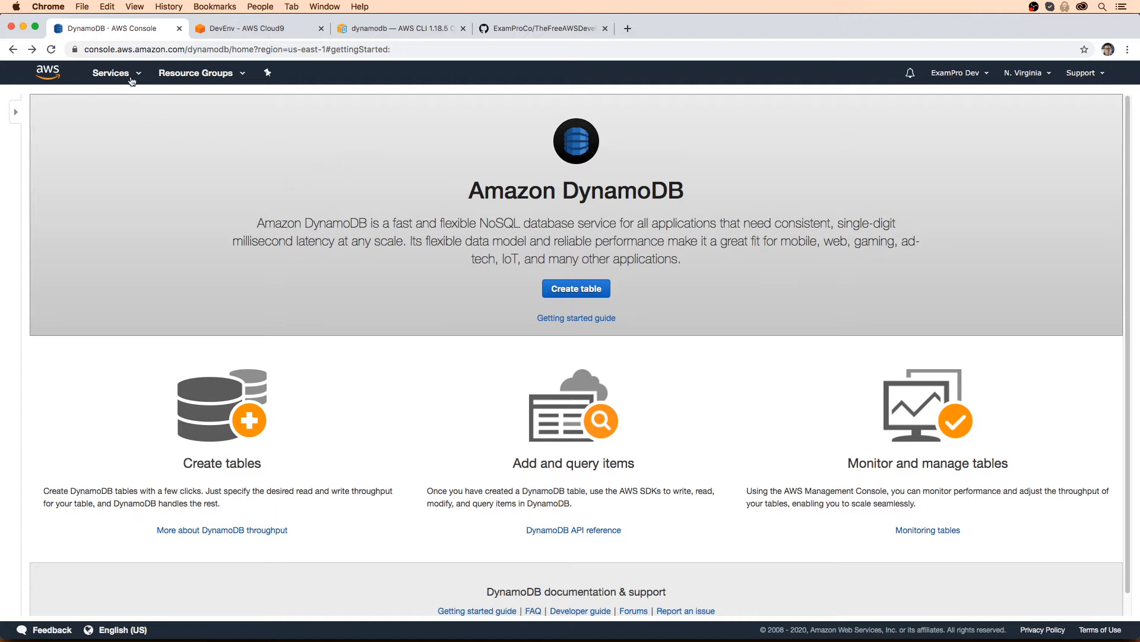
# Check the region list, then view the AWS CLI dynamodb reference's Available Commands section
pyautogui.click(111, 72)
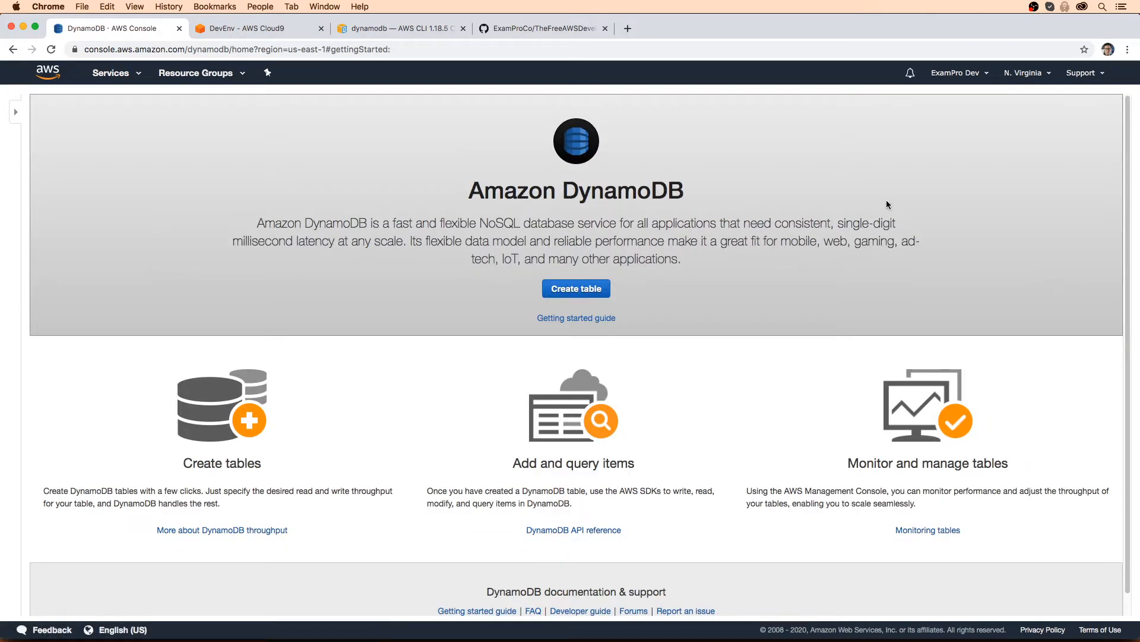
pyautogui.click(1023, 73)
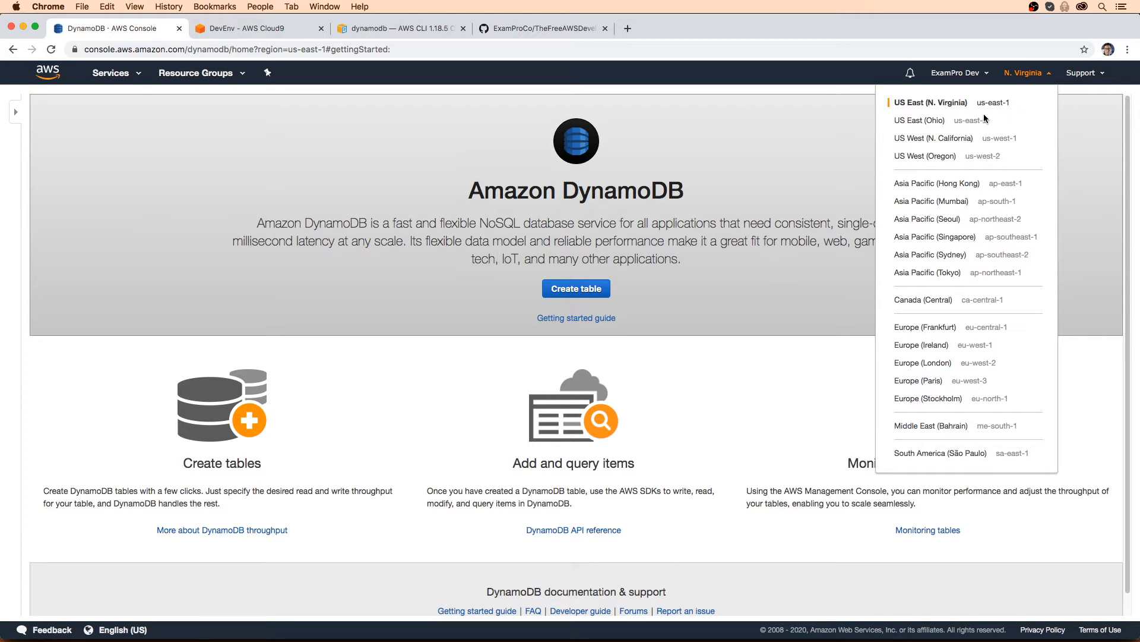
pyautogui.moveTo(1002, 98)
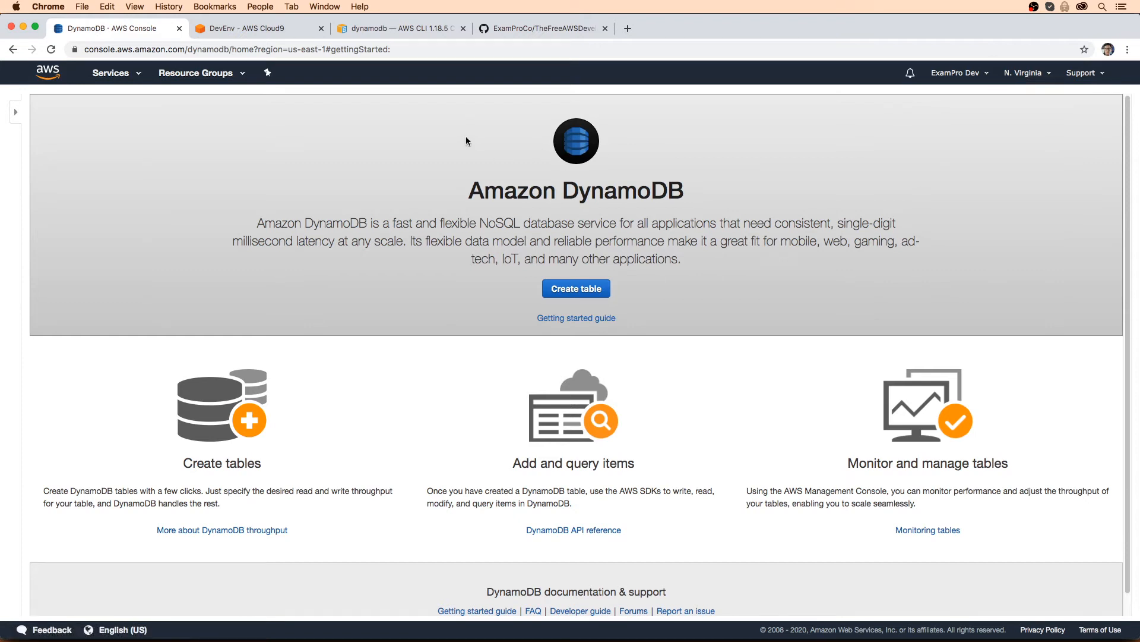
pyautogui.click(251, 28)
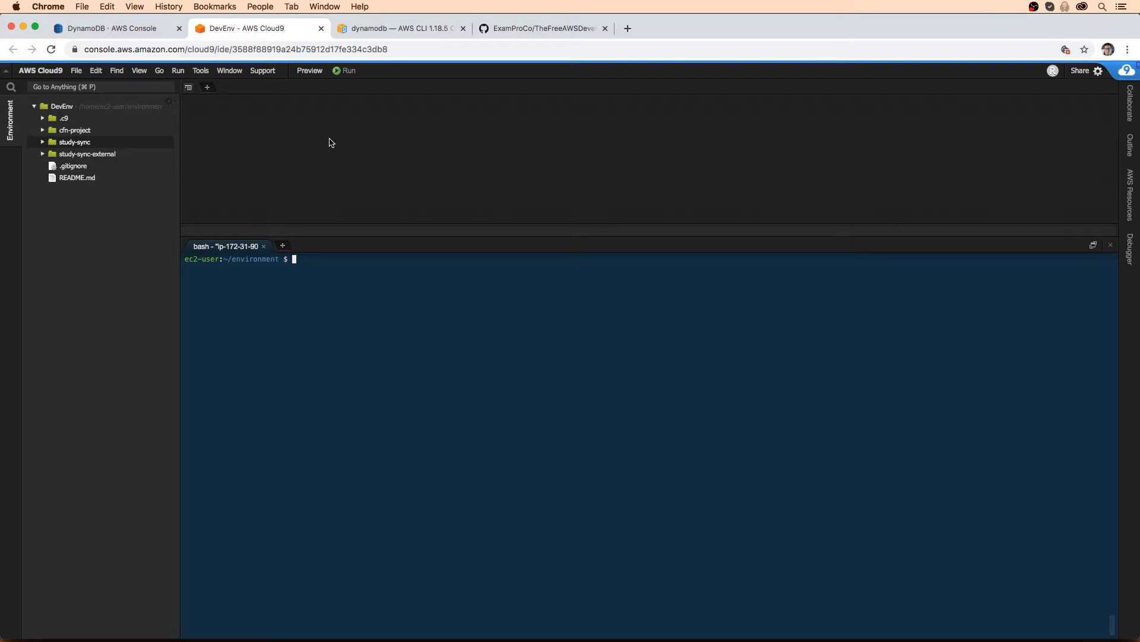
pyautogui.moveTo(339, 132)
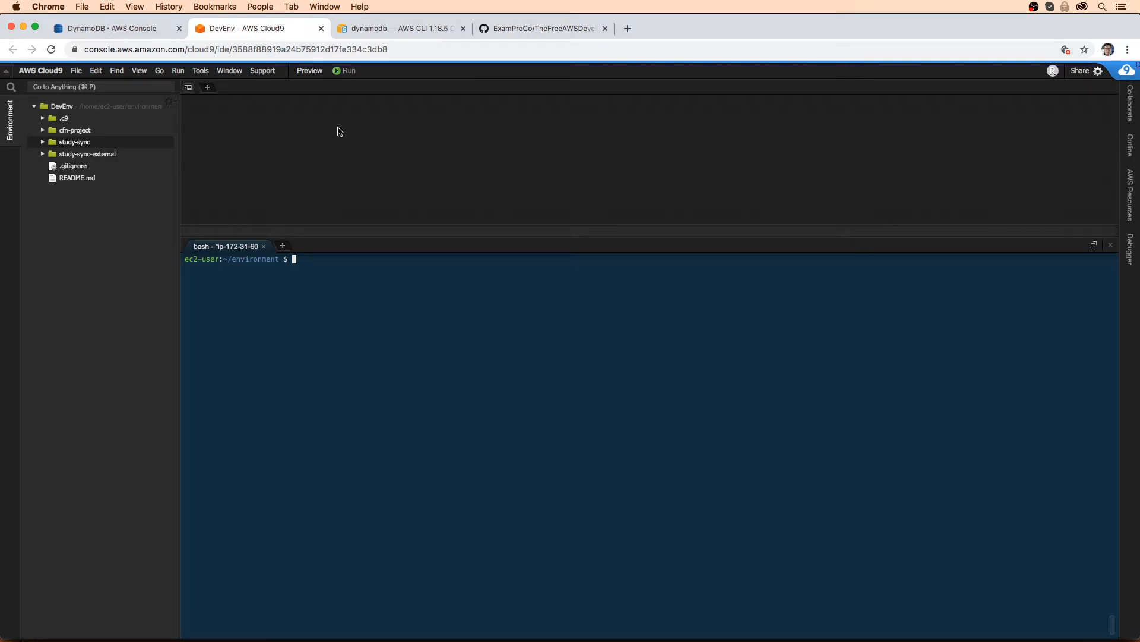
pyautogui.click(404, 28)
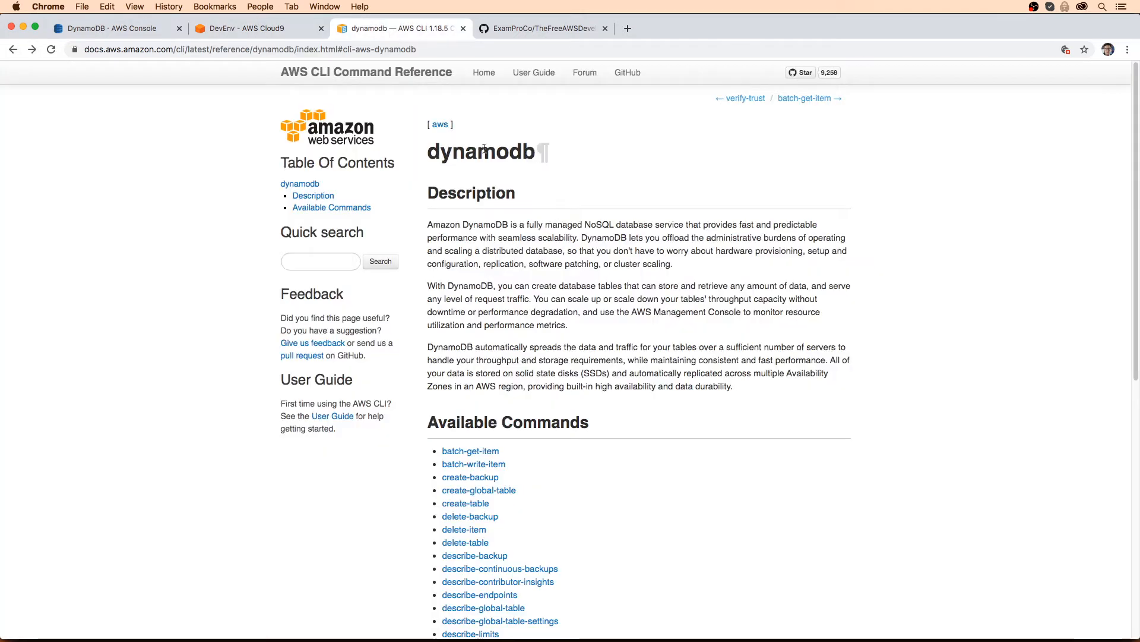
pyautogui.scroll(-3)
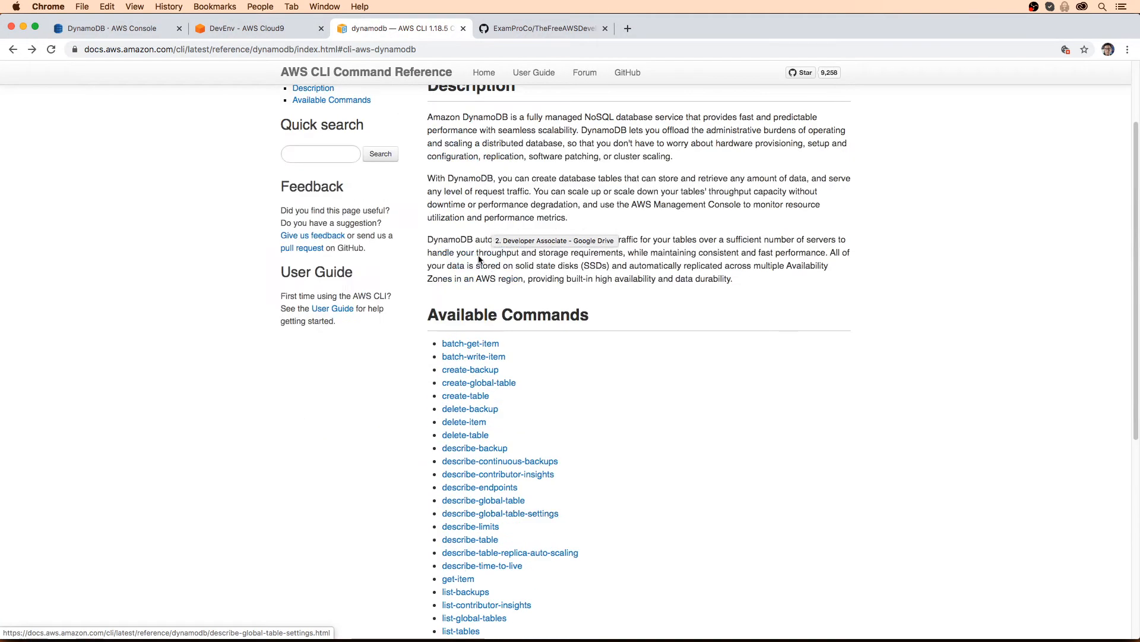
pyautogui.moveTo(499, 346)
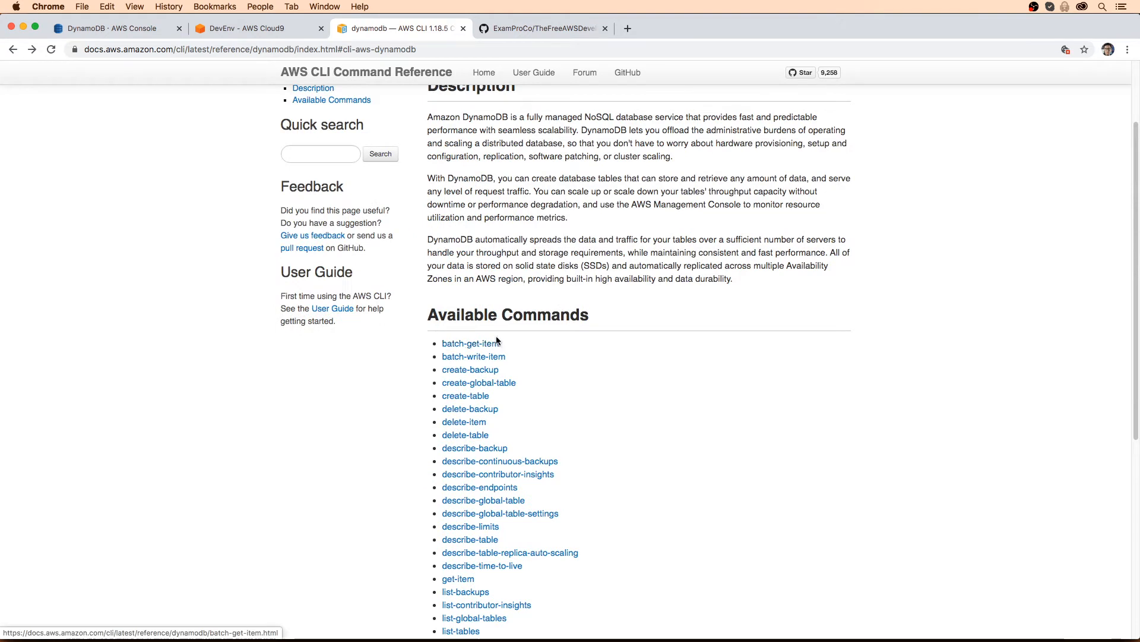
# Open starfleet.csv from the GitHub repository's DynamoDB folder and scroll through its ship data
pyautogui.click(542, 28)
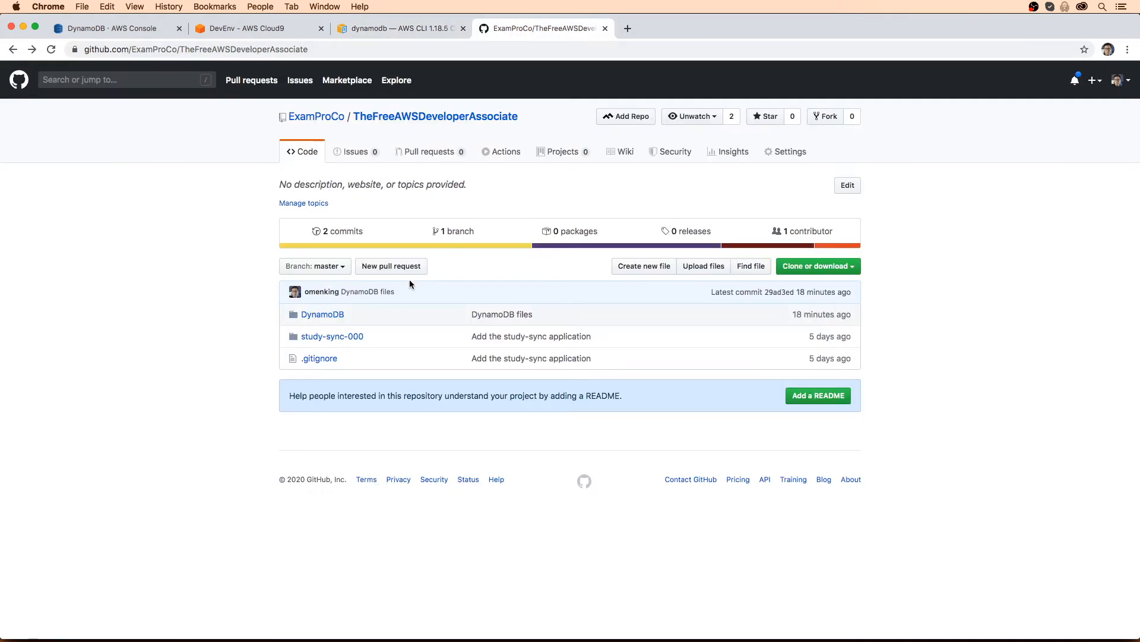
pyautogui.moveTo(421, 171)
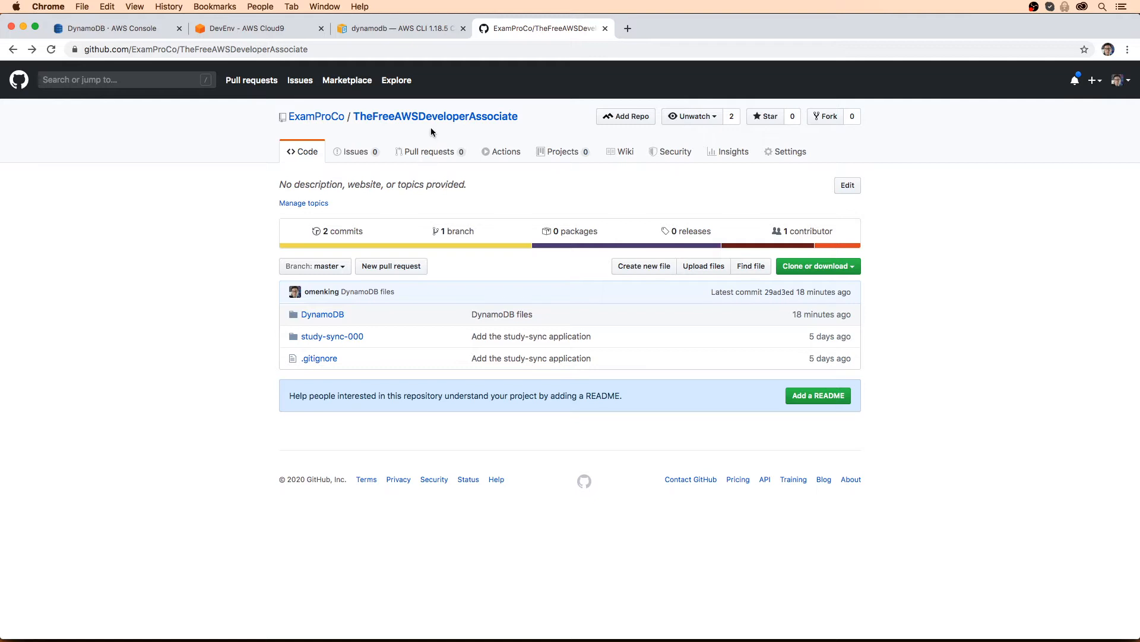
pyautogui.moveTo(332, 315)
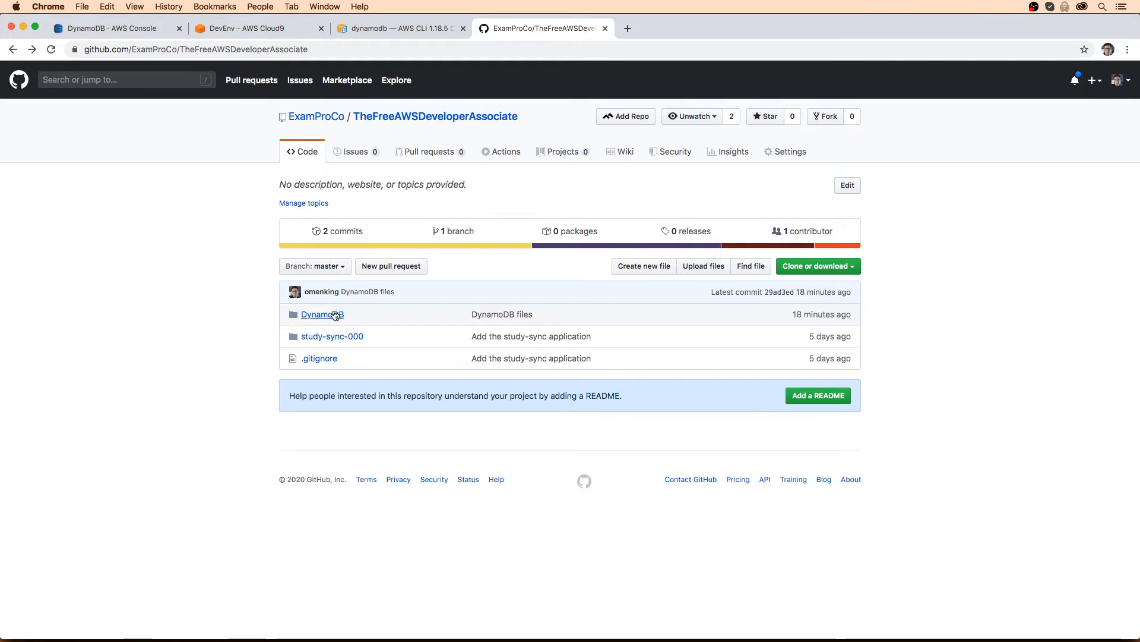
pyautogui.click(319, 314)
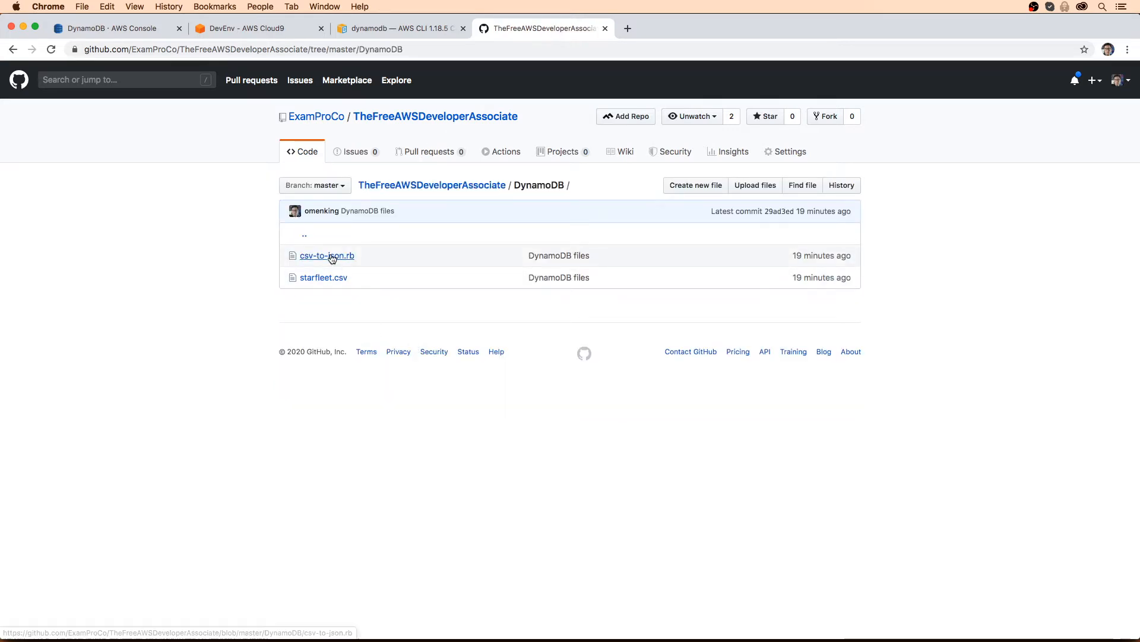
pyautogui.click(323, 277)
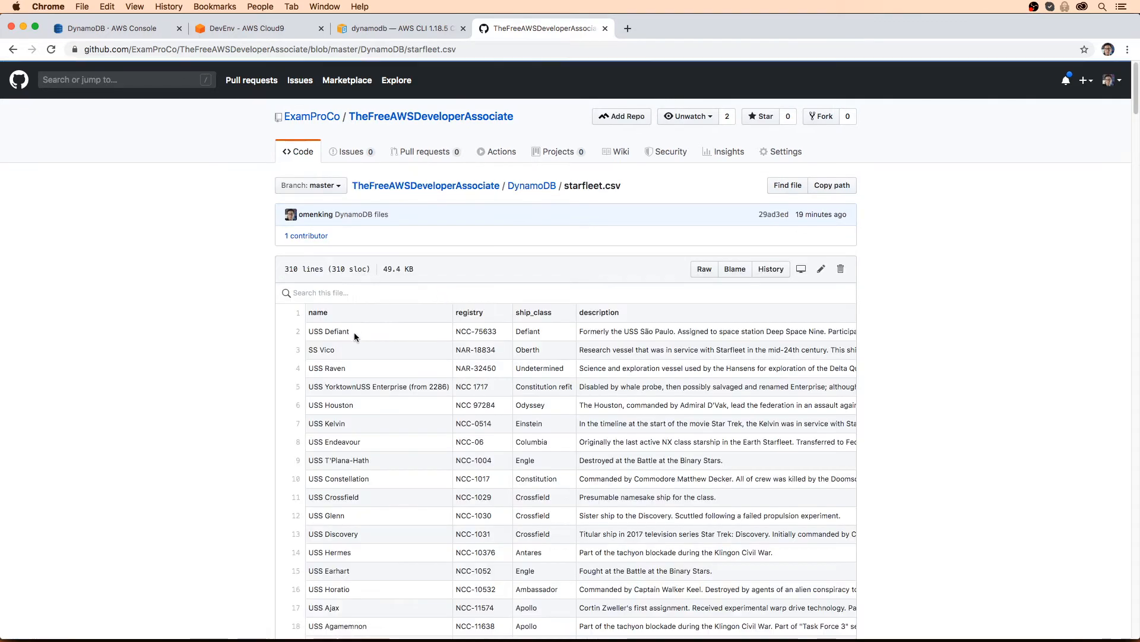
pyautogui.scroll(-3)
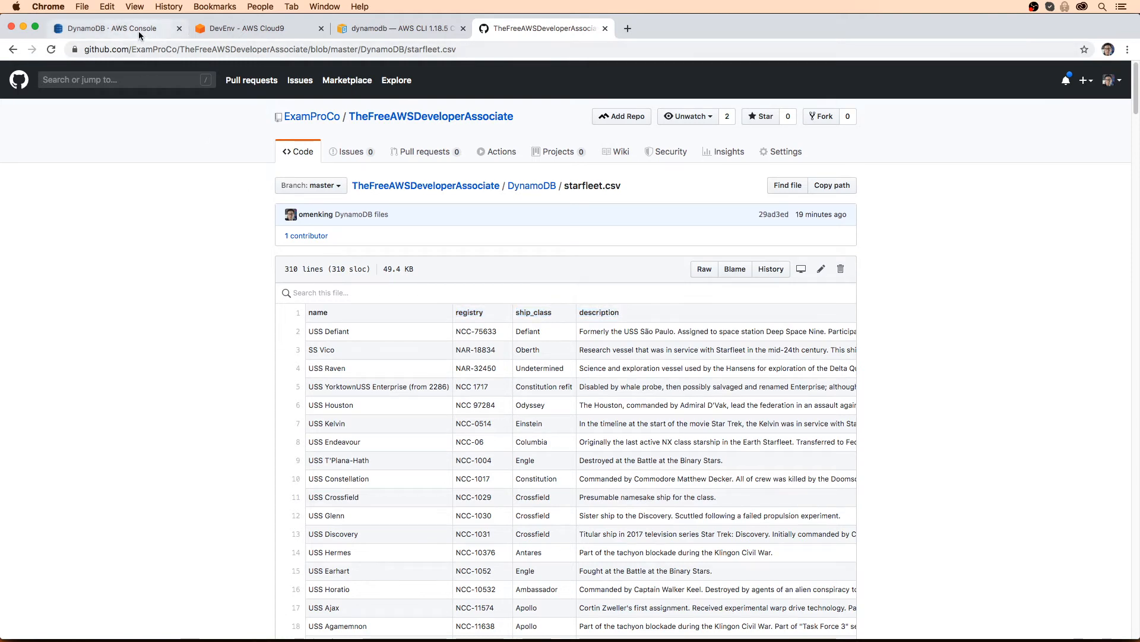
# Start a new DynamoDB table named Starships, then return to the starfleet.csv file
pyautogui.click(107, 28)
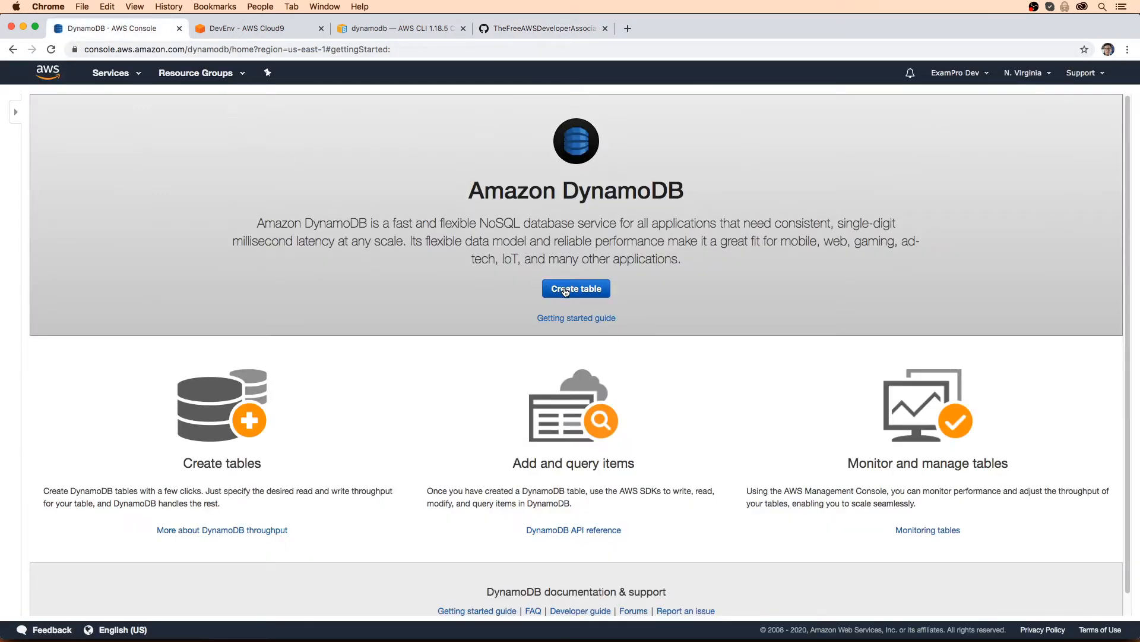
pyautogui.click(576, 288)
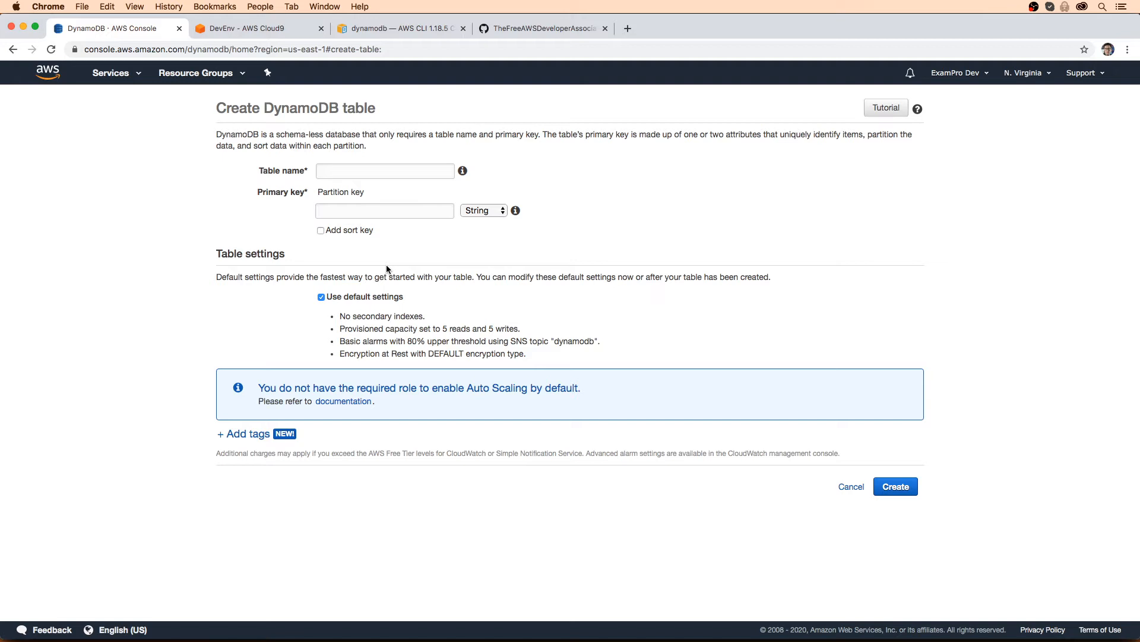
pyautogui.click(384, 171)
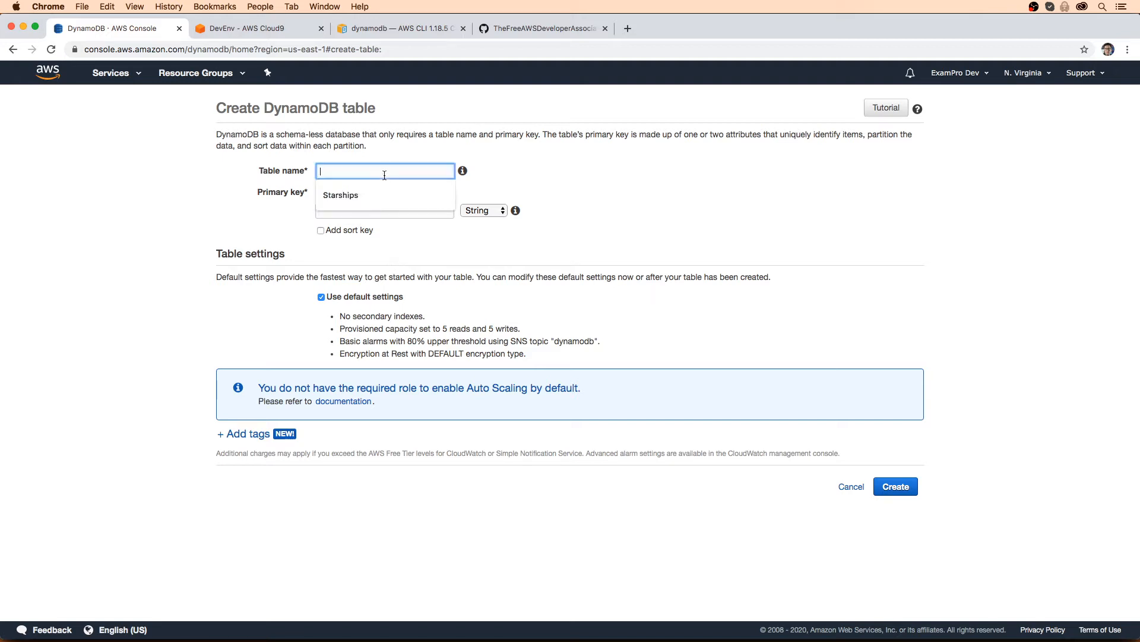
pyautogui.click(340, 195)
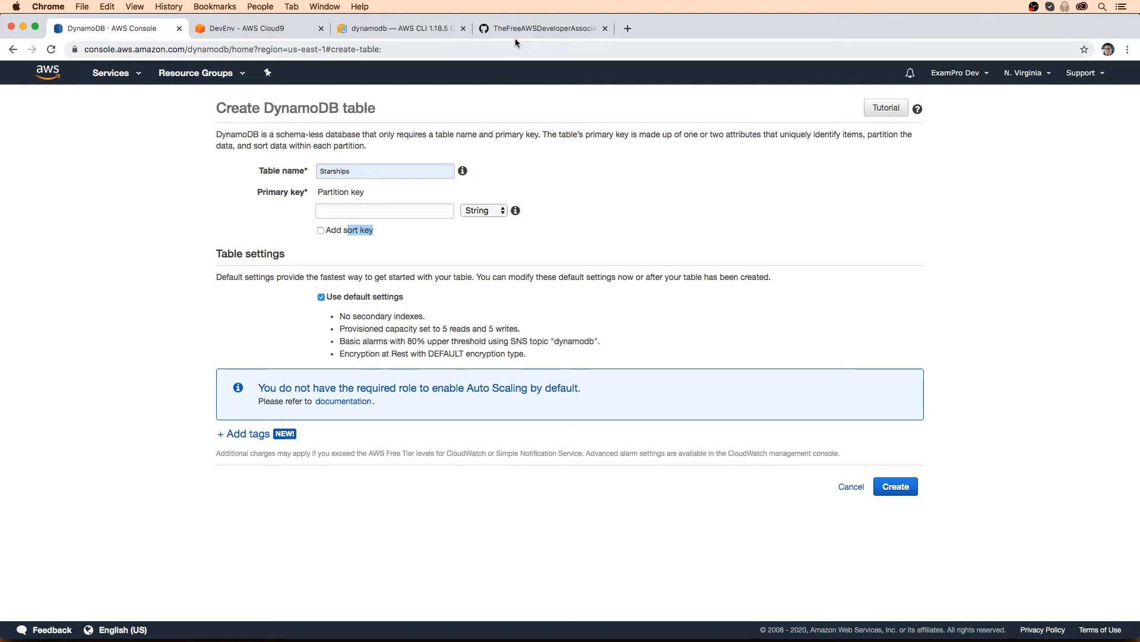
pyautogui.click(541, 28)
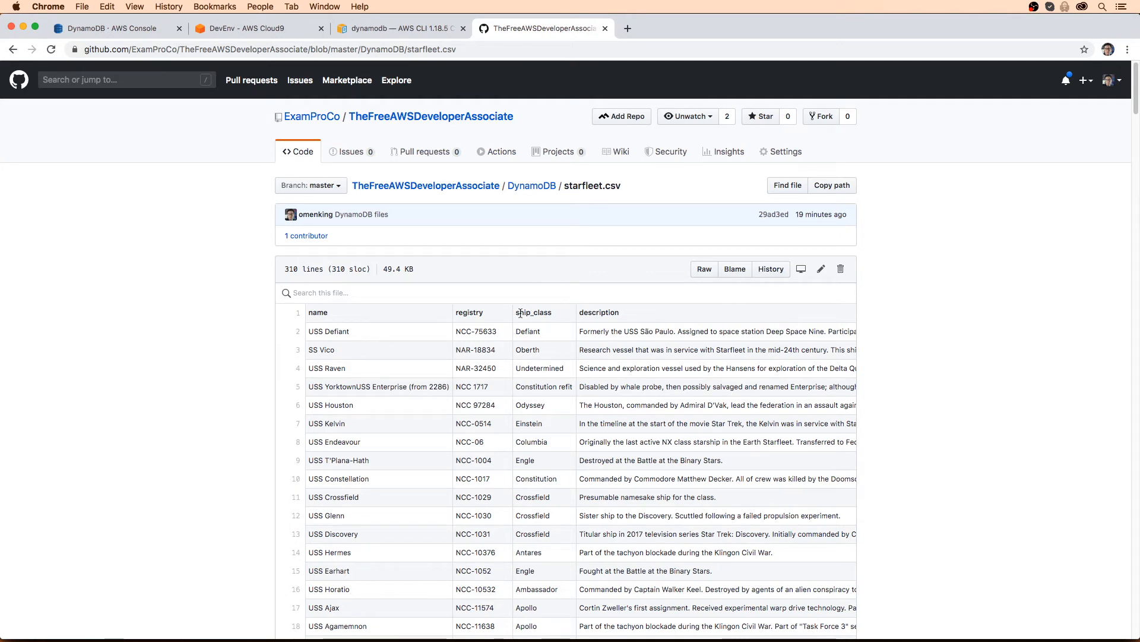
pyautogui.moveTo(554, 333)
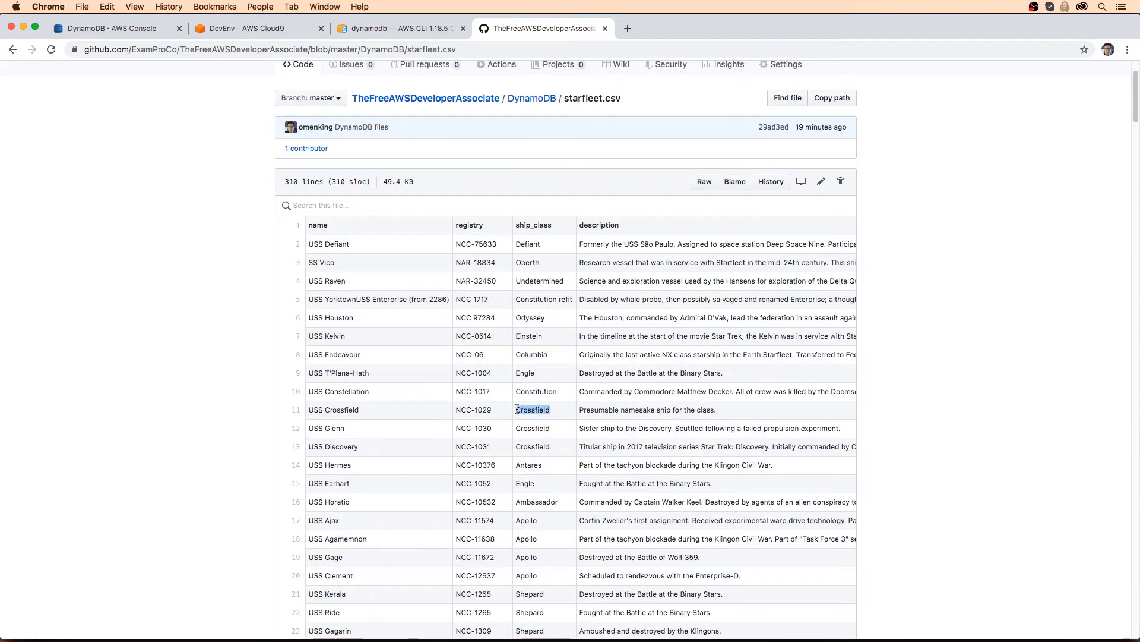
# Highlight the ship_class and registry column headers in starfleet.csv, then return to the table form
pyautogui.doubleClick(532, 447)
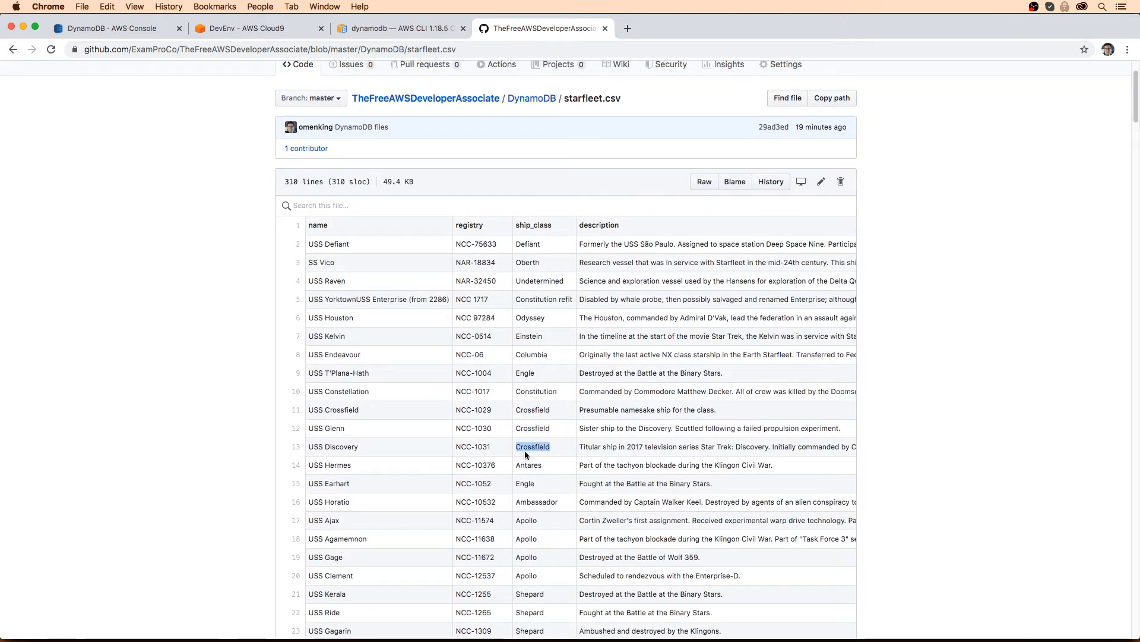
pyautogui.moveTo(493, 229)
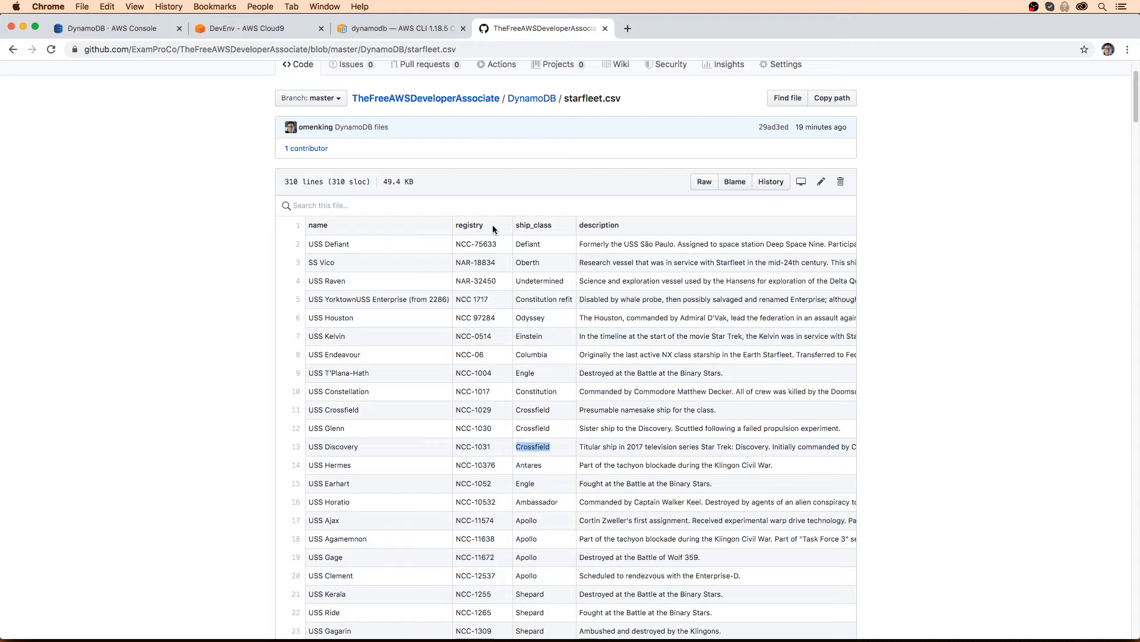
pyautogui.moveTo(531, 236)
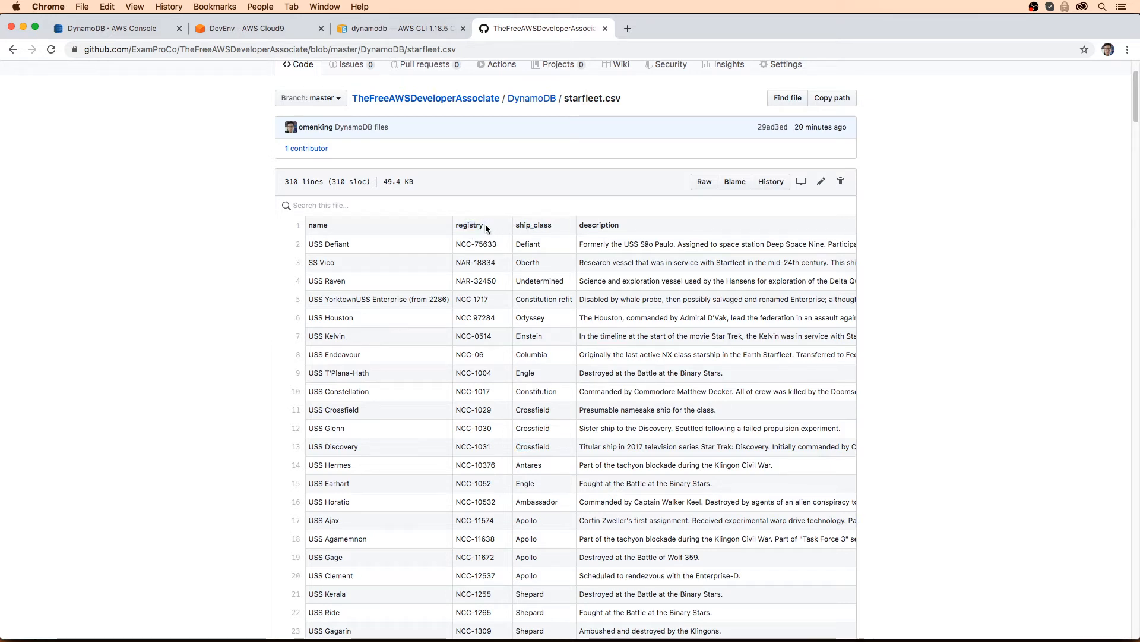
pyautogui.moveTo(490, 437)
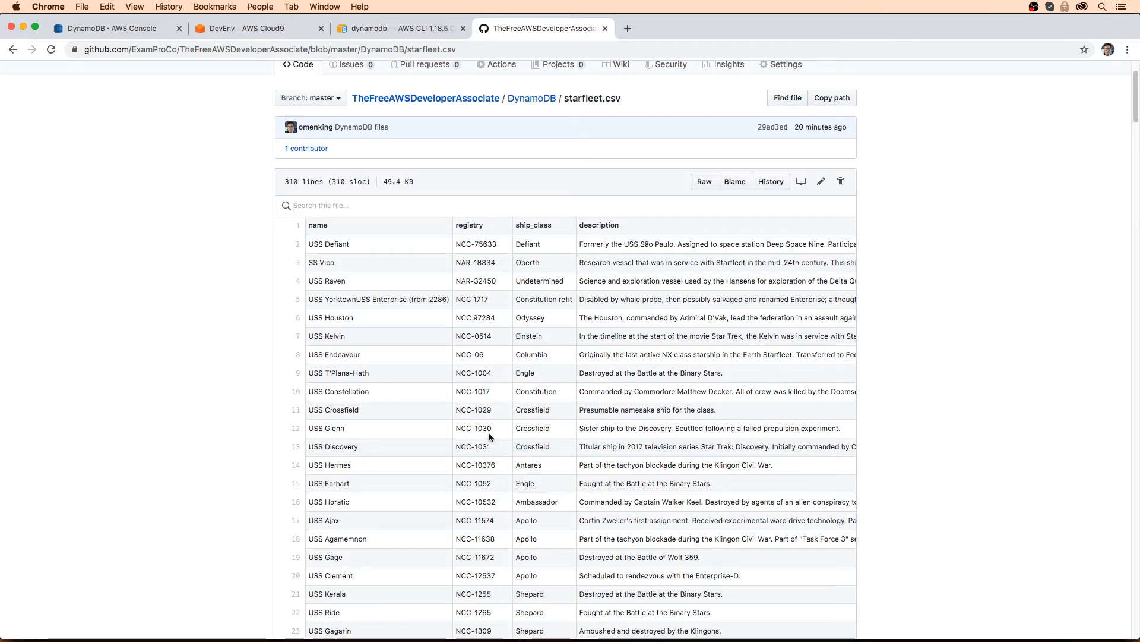
pyautogui.moveTo(498, 445)
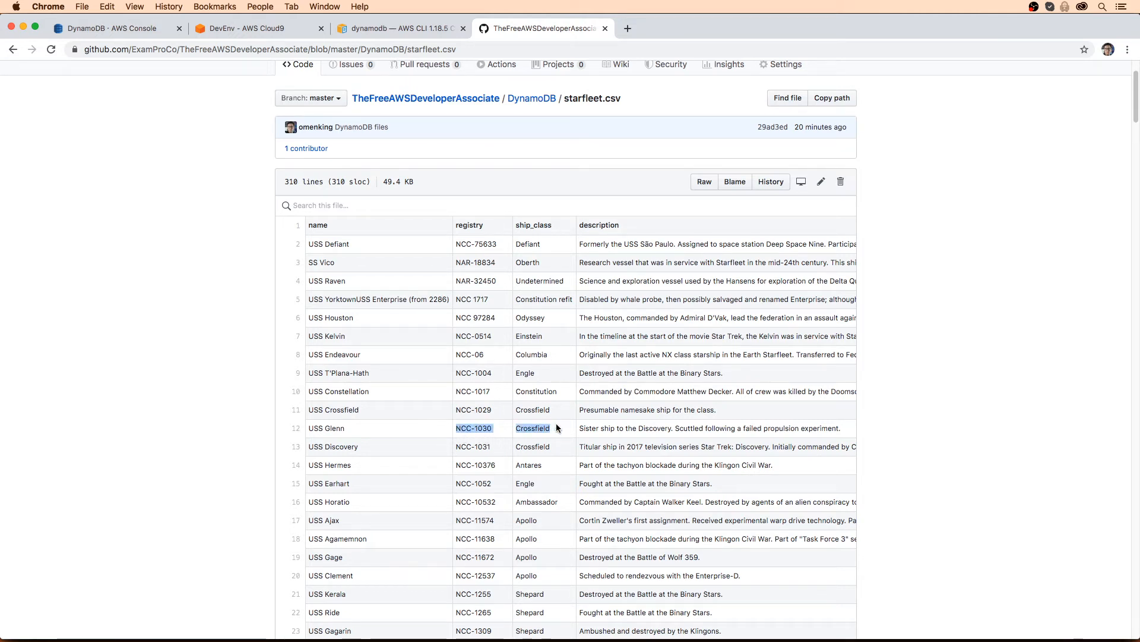
pyautogui.moveTo(498, 330)
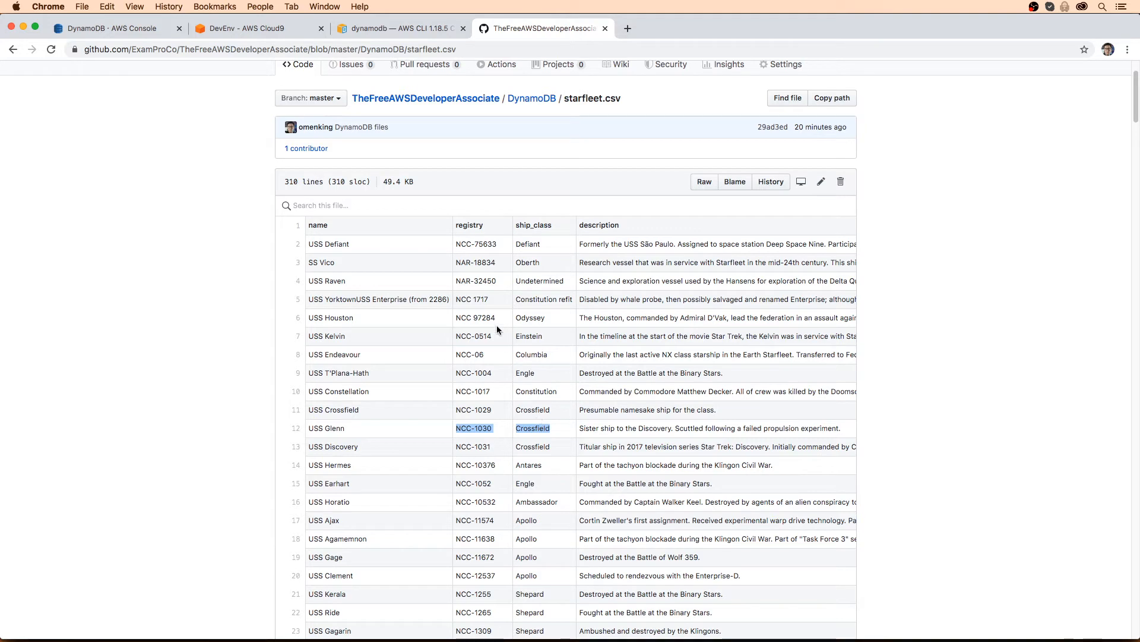
pyautogui.moveTo(482, 225)
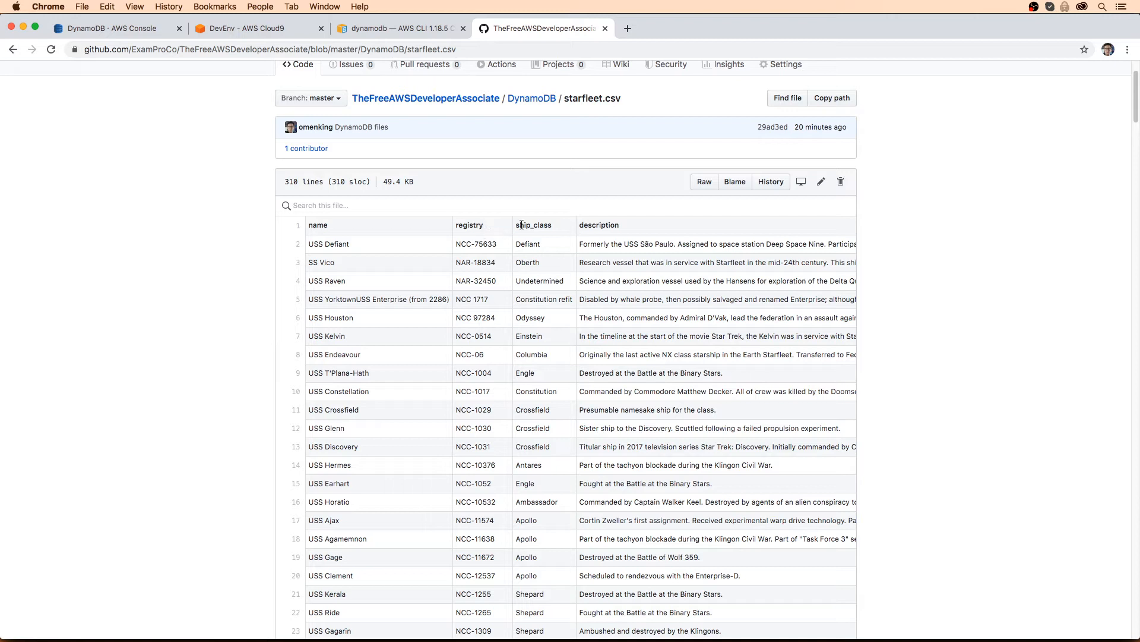
pyautogui.doubleClick(533, 224)
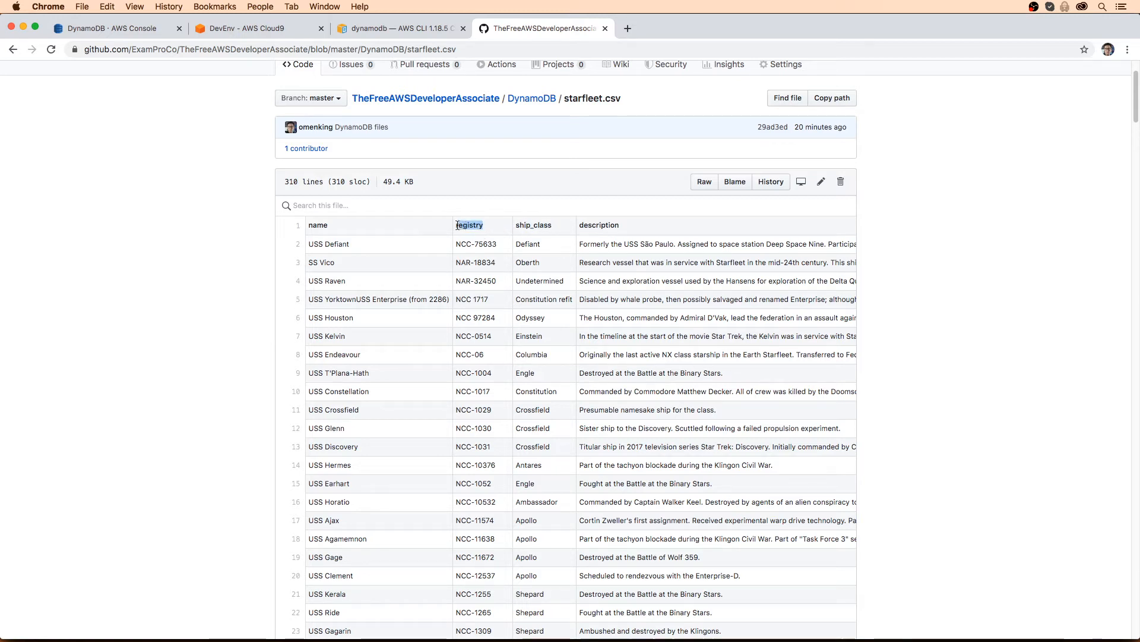
pyautogui.doubleClick(469, 225)
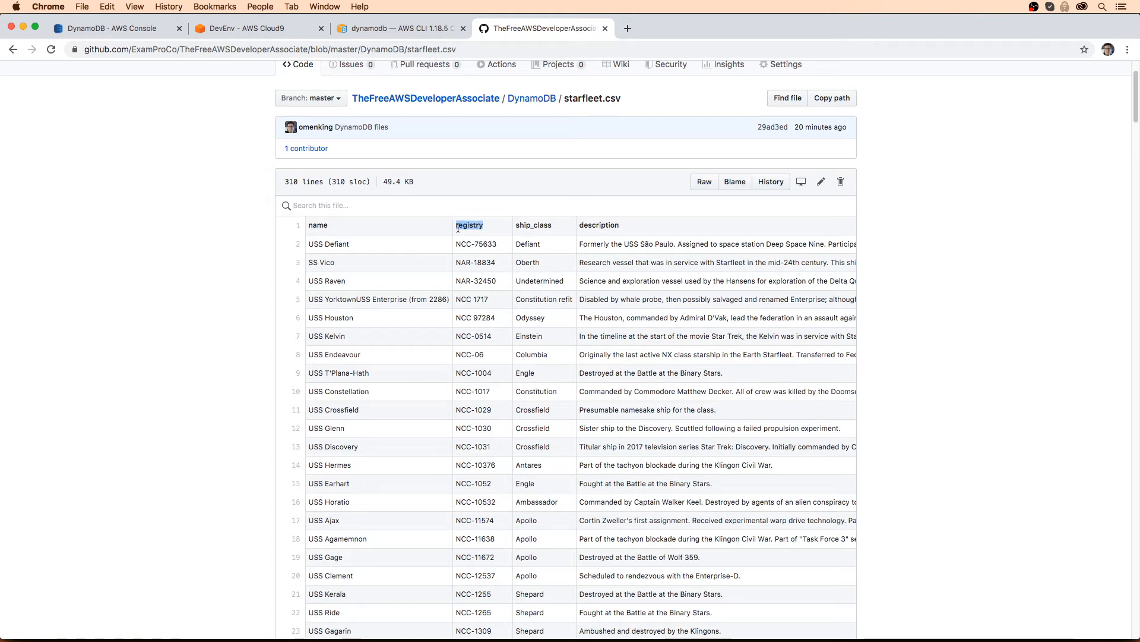
pyautogui.click(113, 28)
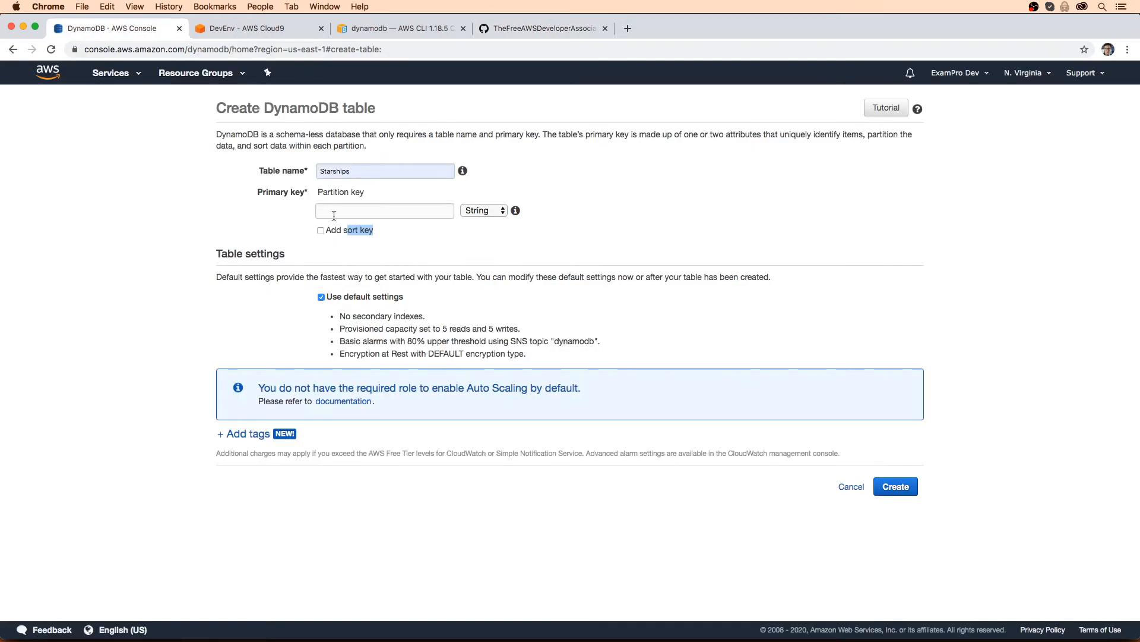
# Set ShipClass as partition key and Registry as sort key, keeping both as String
pyautogui.click(553, 27)
pyautogui.write('ShipClass')
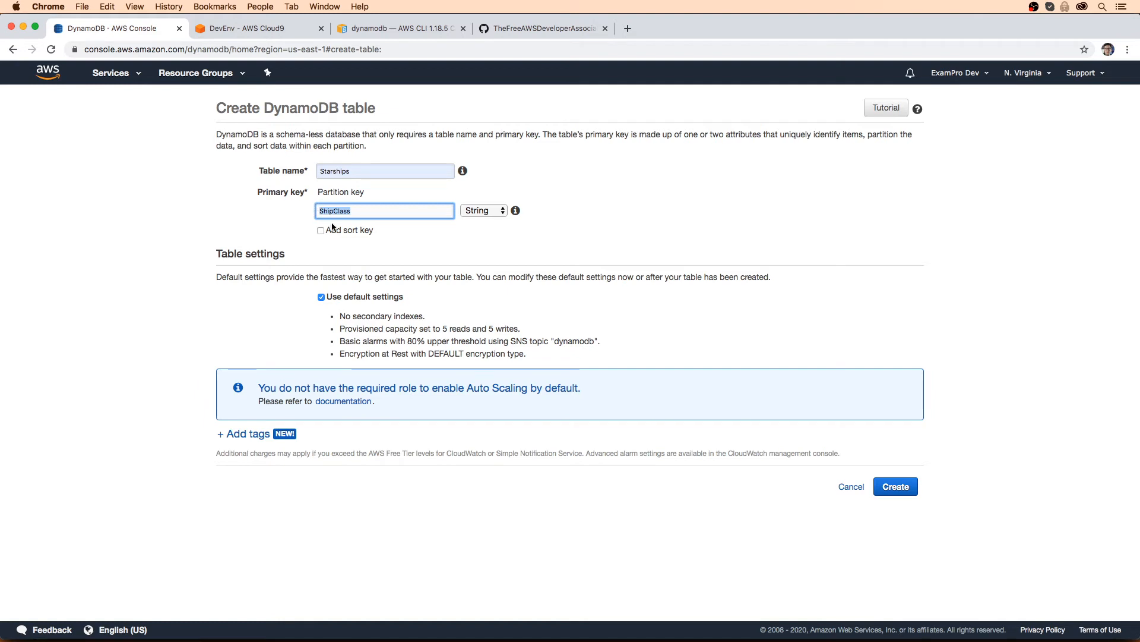
pyautogui.click(321, 230)
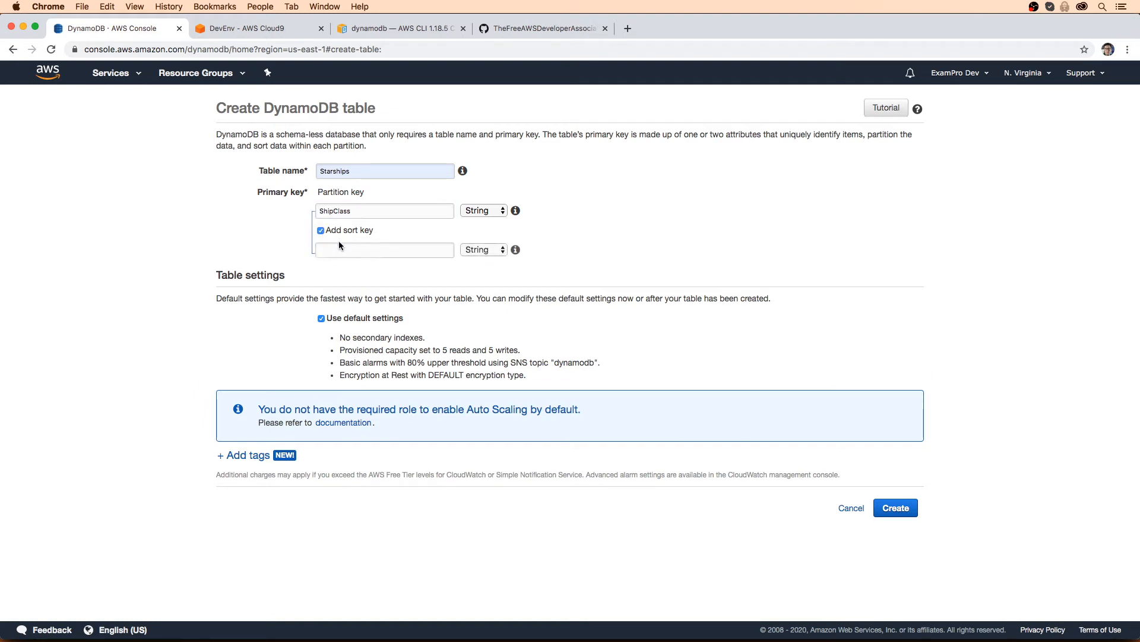
pyautogui.write('Registr')
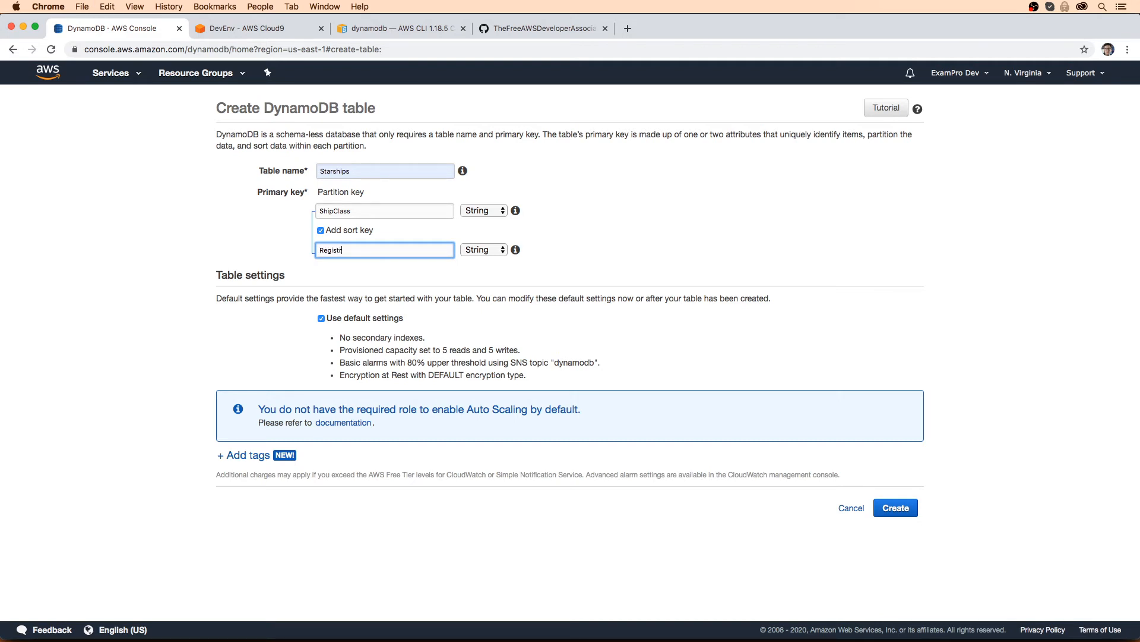
pyautogui.click(483, 210)
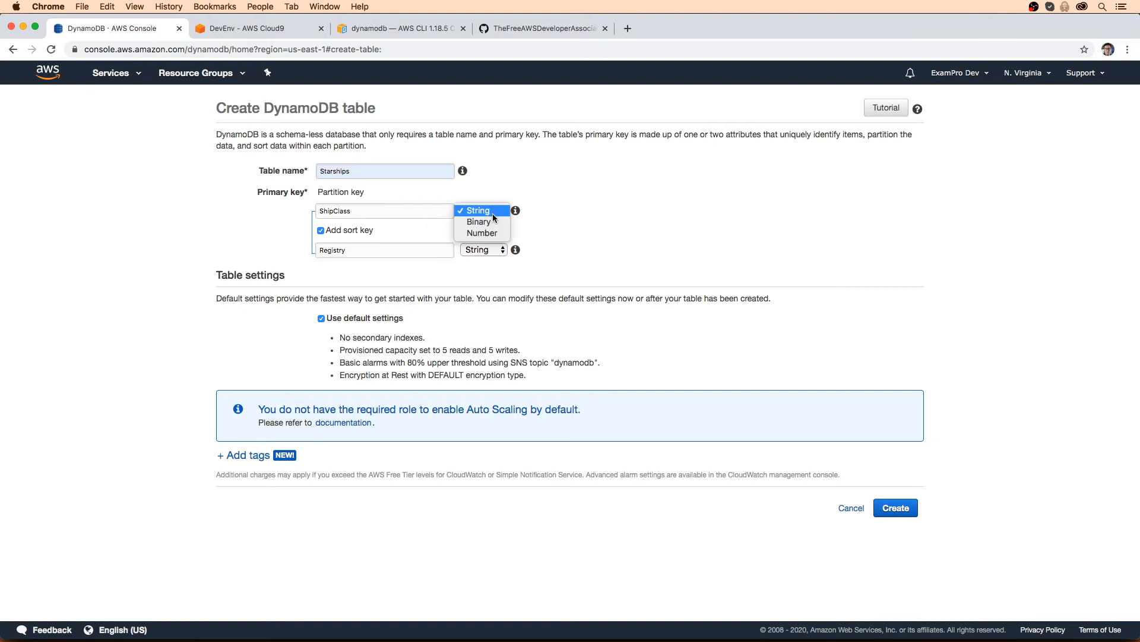
pyautogui.click(475, 210)
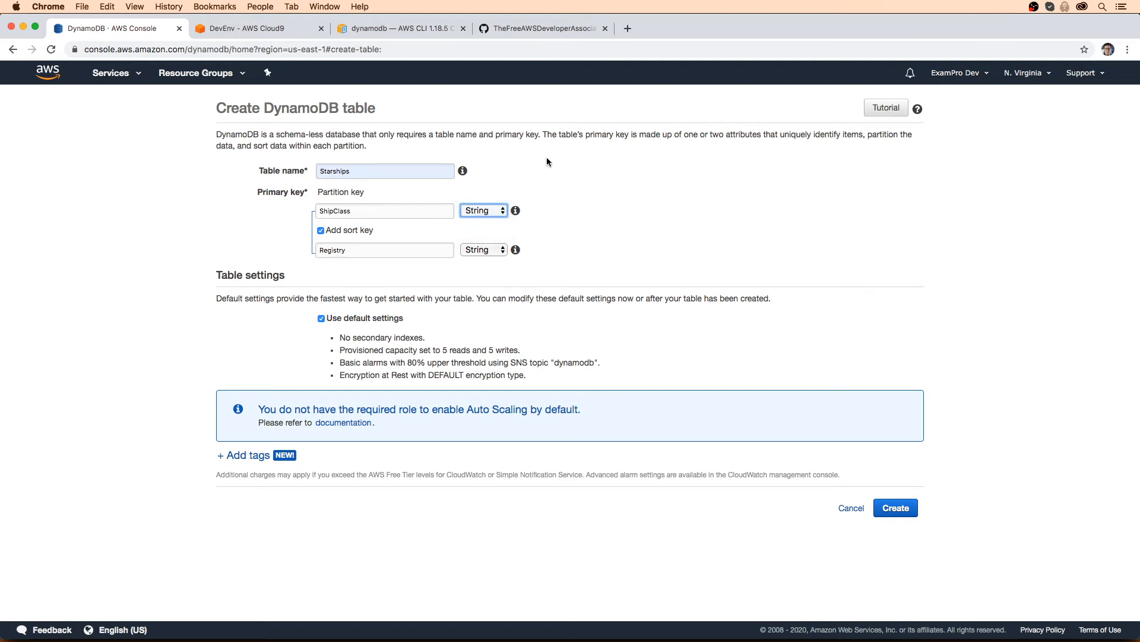
pyautogui.moveTo(535, 183)
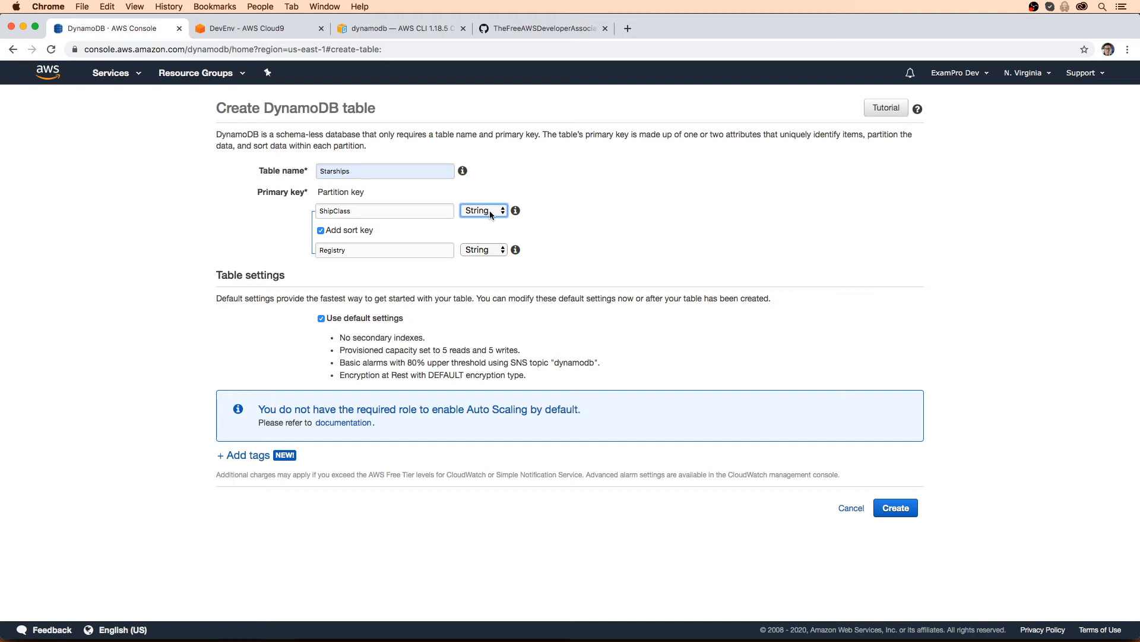
pyautogui.click(483, 210)
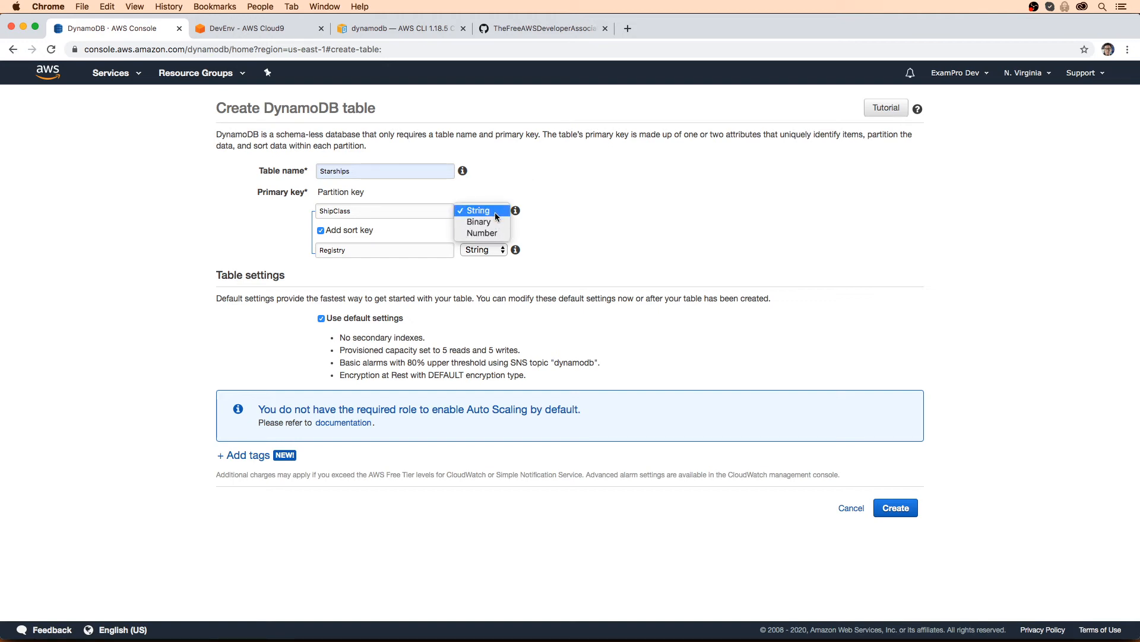
pyautogui.moveTo(496, 237)
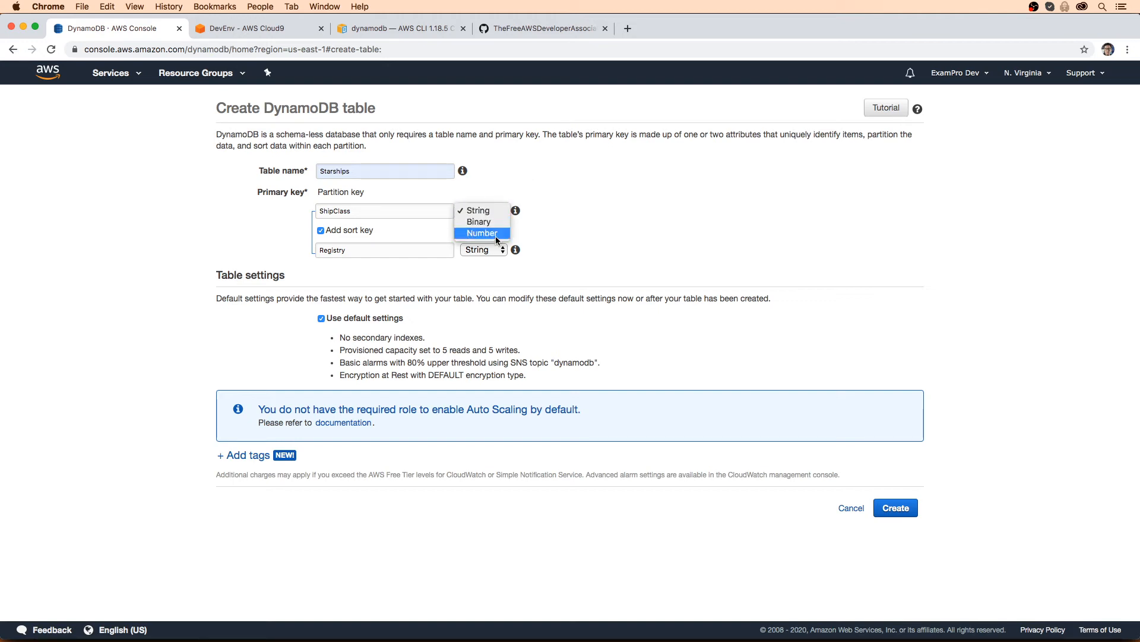
pyautogui.moveTo(492, 211)
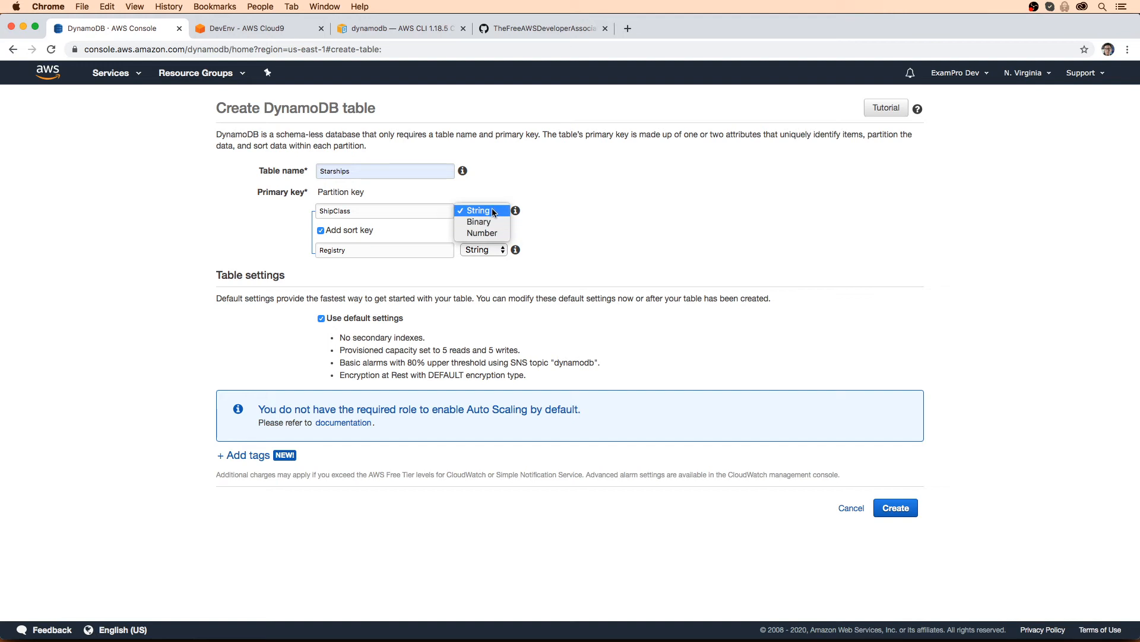
pyautogui.moveTo(521, 228)
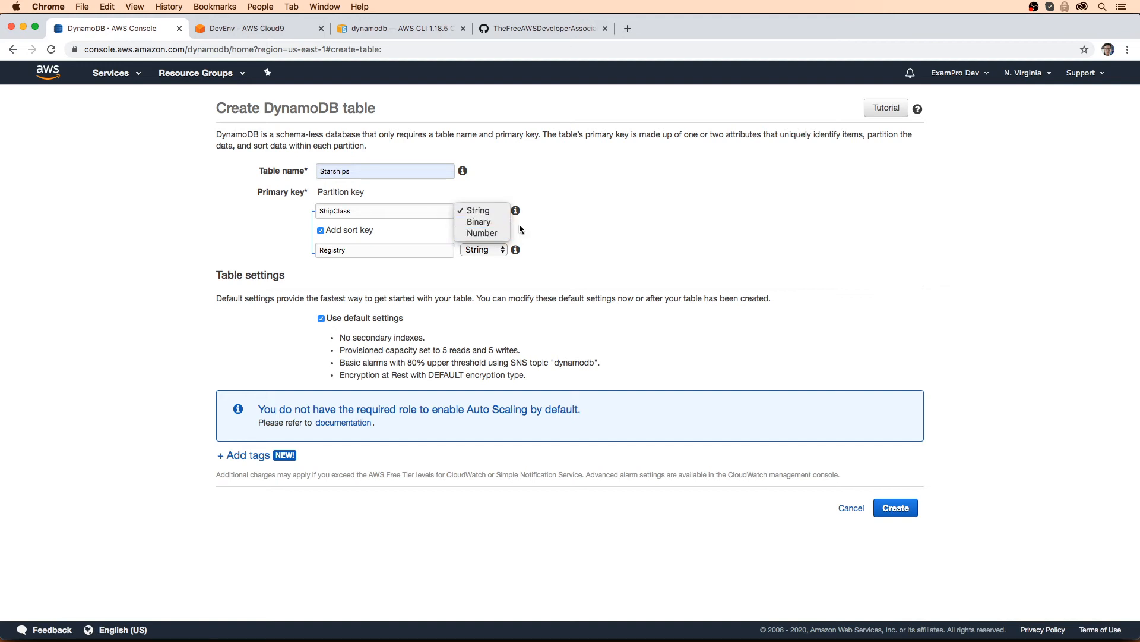
pyautogui.click(477, 210)
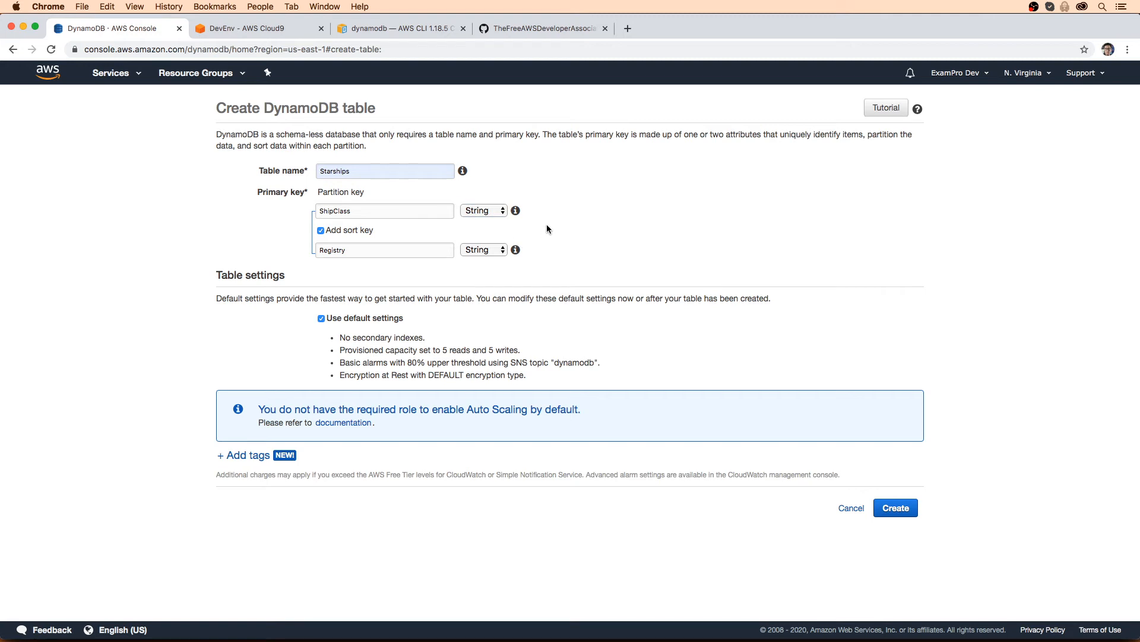
pyautogui.moveTo(335, 333)
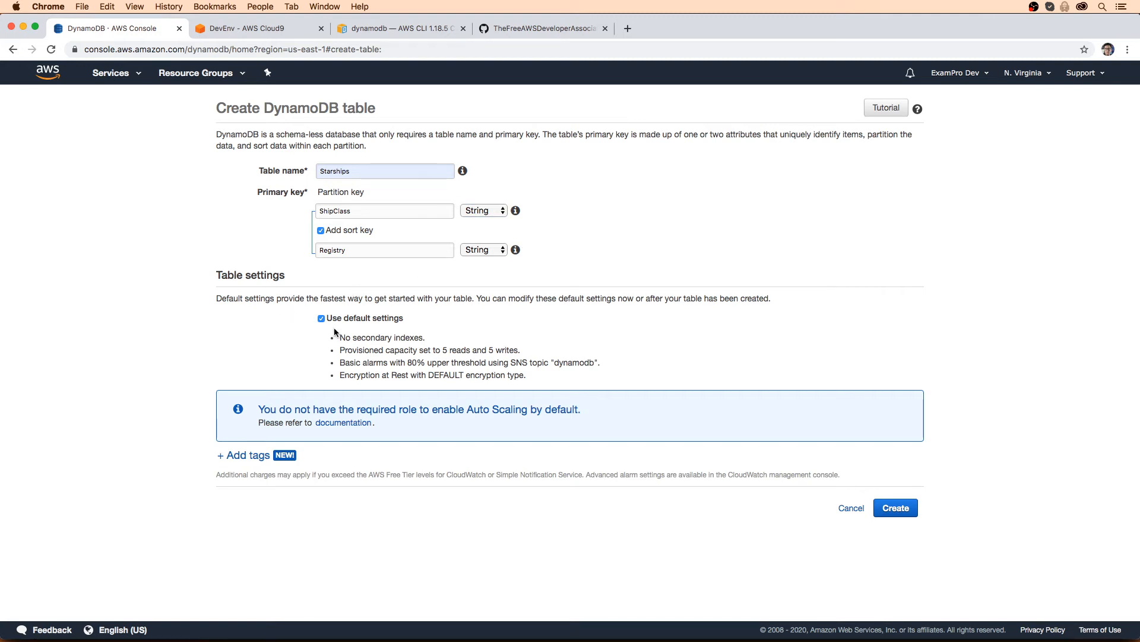
pyautogui.moveTo(349, 350)
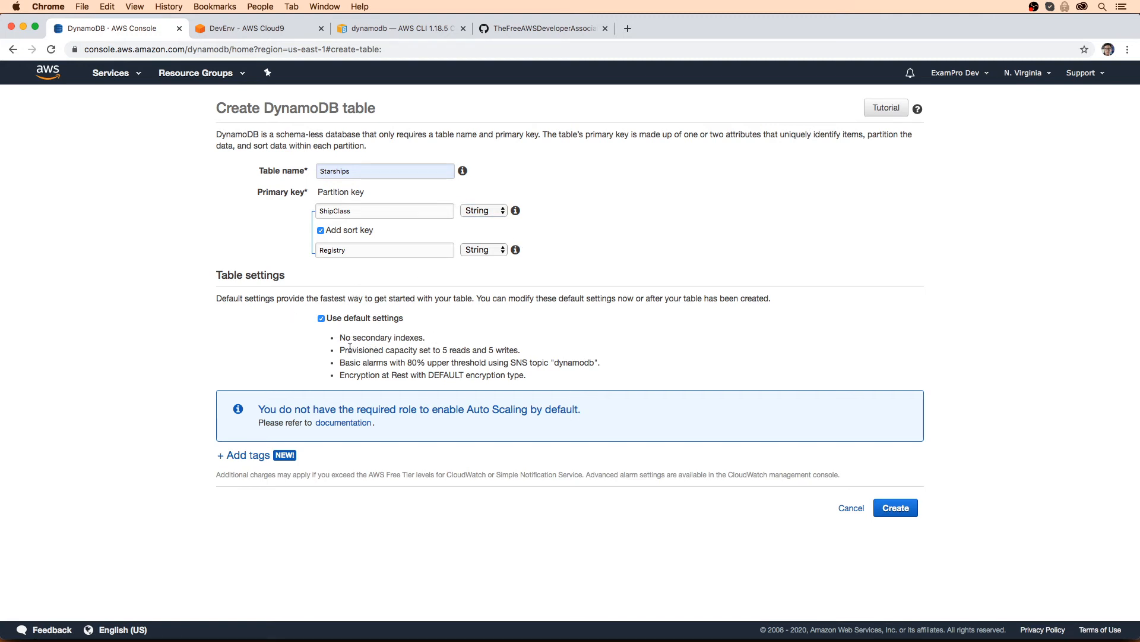
pyautogui.moveTo(341, 350); pyautogui.dragTo(451, 350)
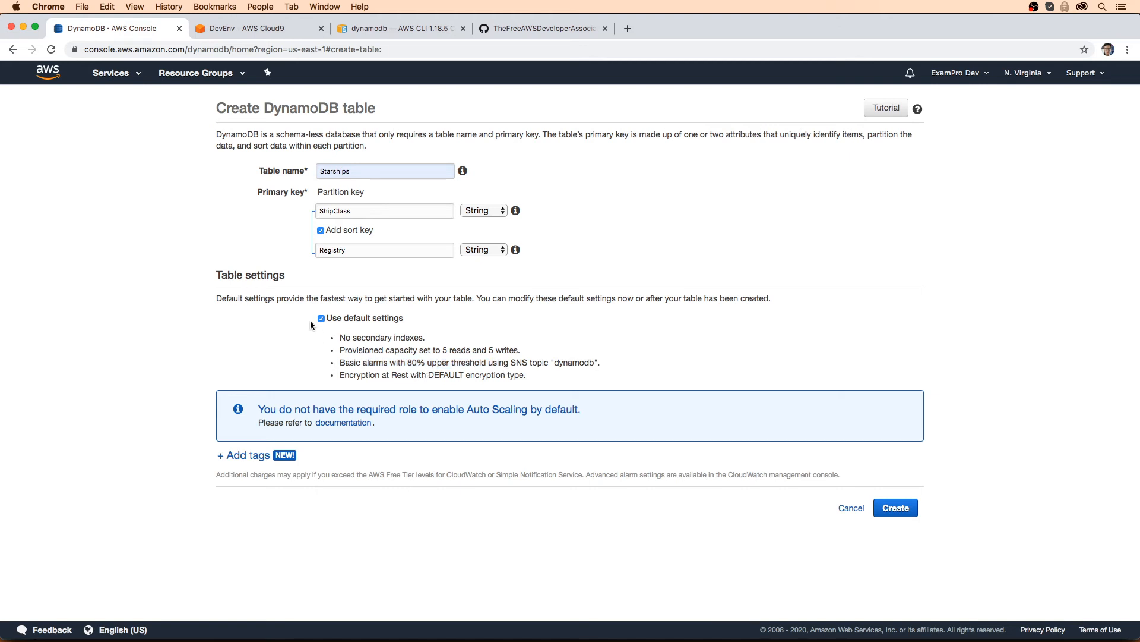
# Uncheck Use default settings and review the secondary index, capacity mode and auto scaling options
pyautogui.click(321, 318)
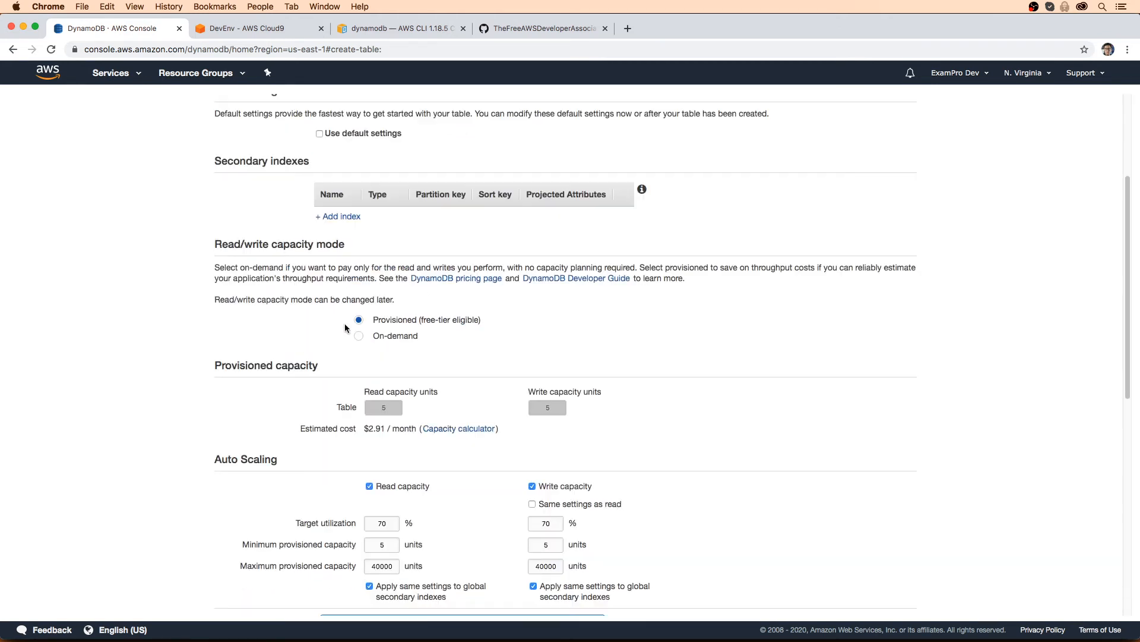
pyautogui.scroll(-3)
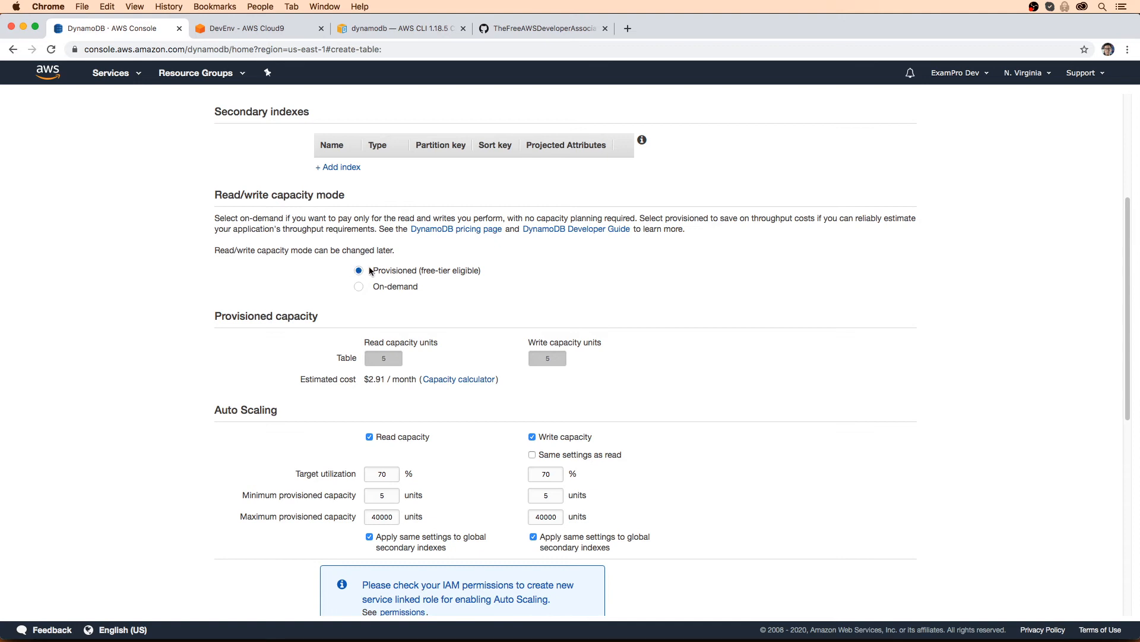
pyautogui.scroll(-3)
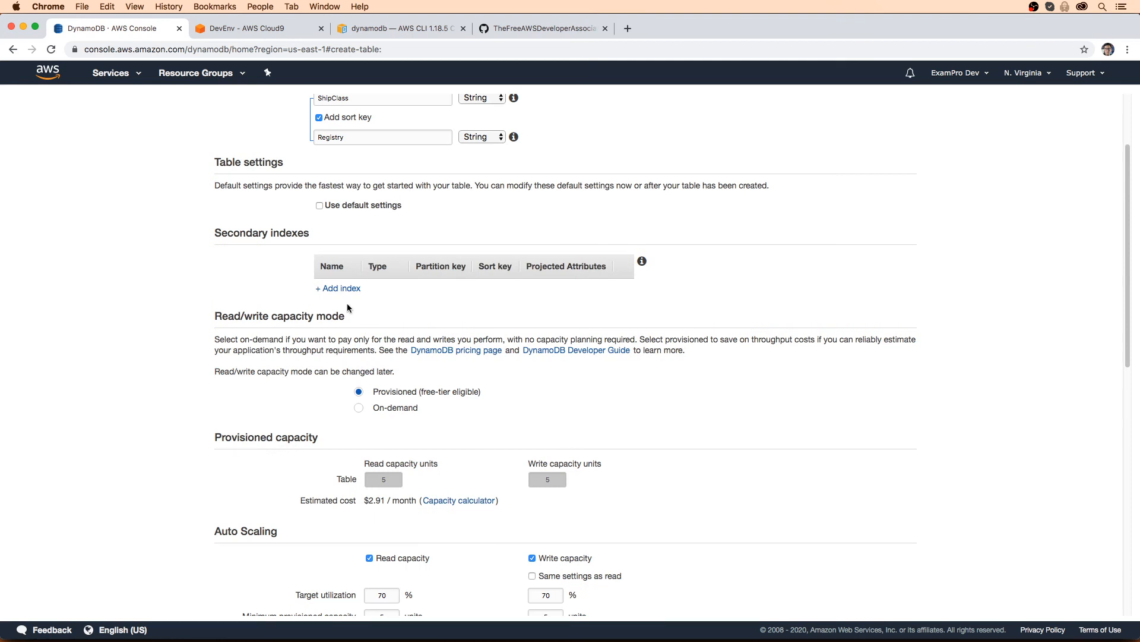
# Define an index with ShipClass partition key and Name sort key as a local secondary index
pyautogui.click(337, 289)
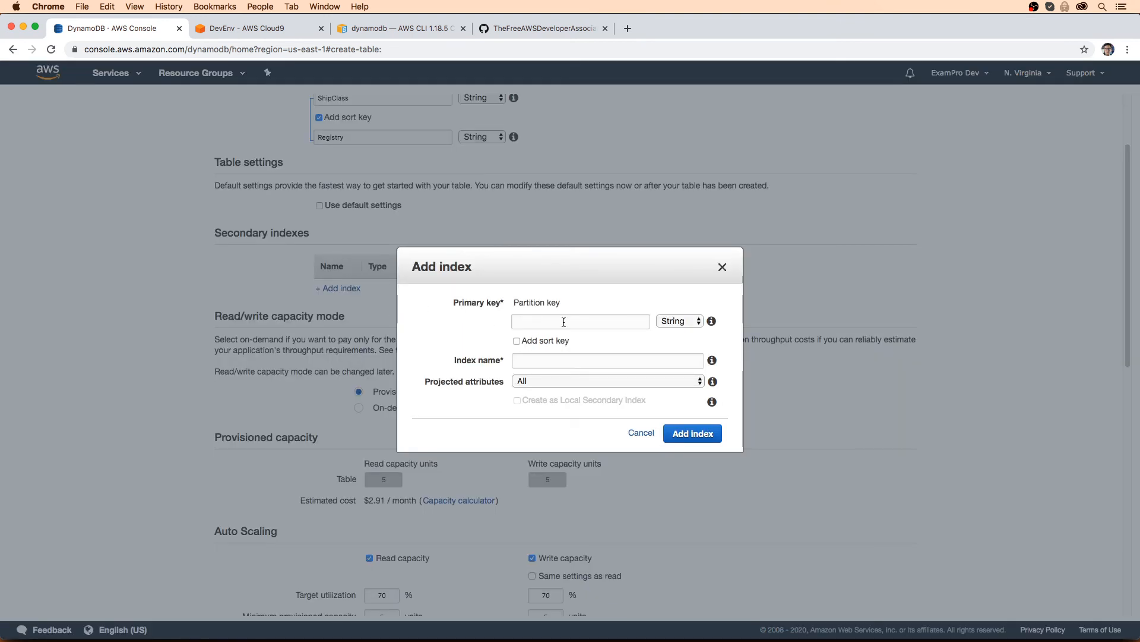
pyautogui.moveTo(514, 244)
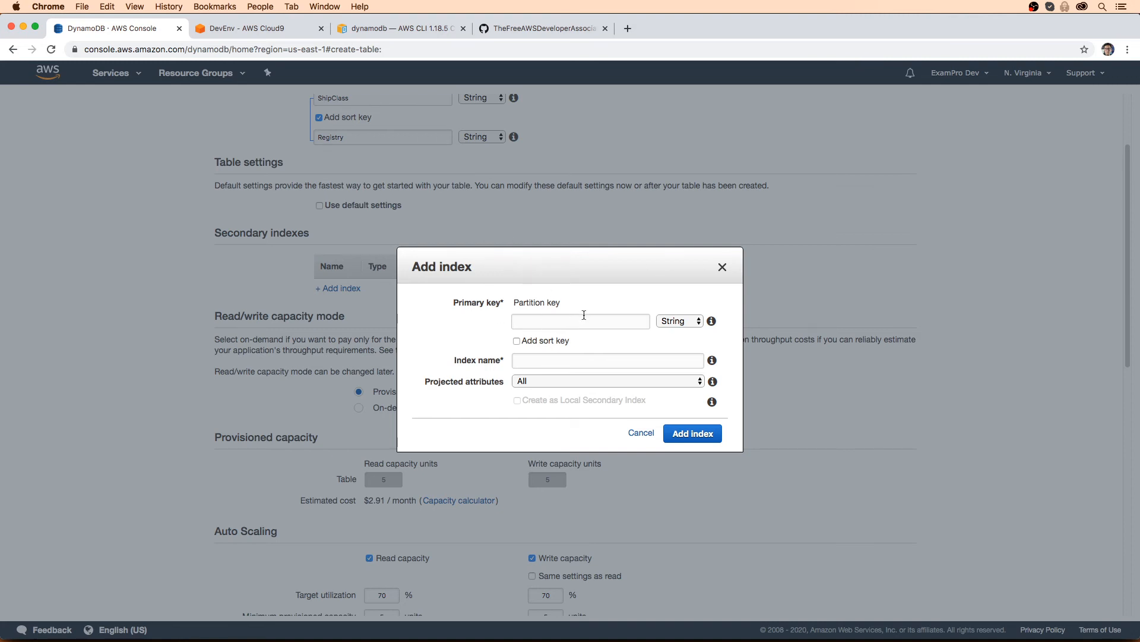
pyautogui.click(580, 321)
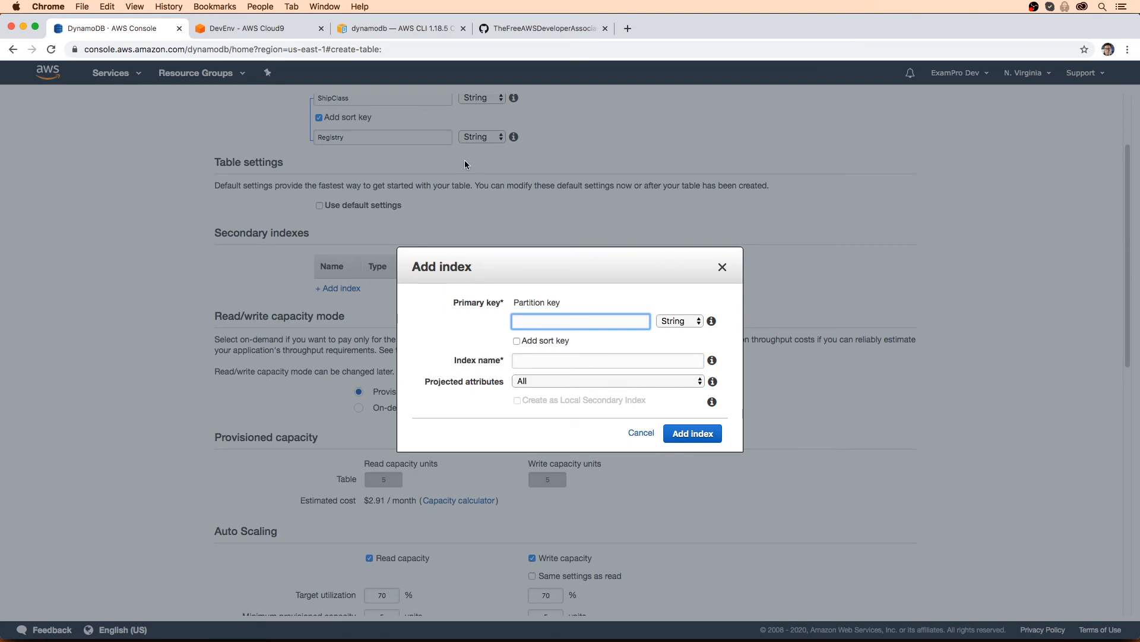
pyautogui.write('ShipC')
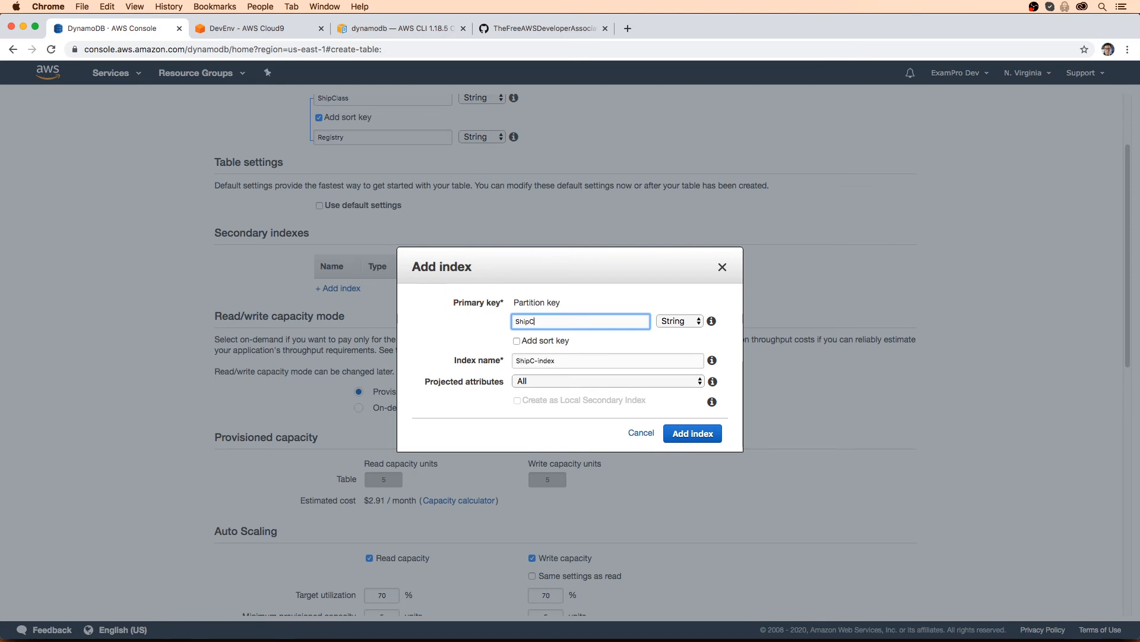
pyautogui.write('lass')
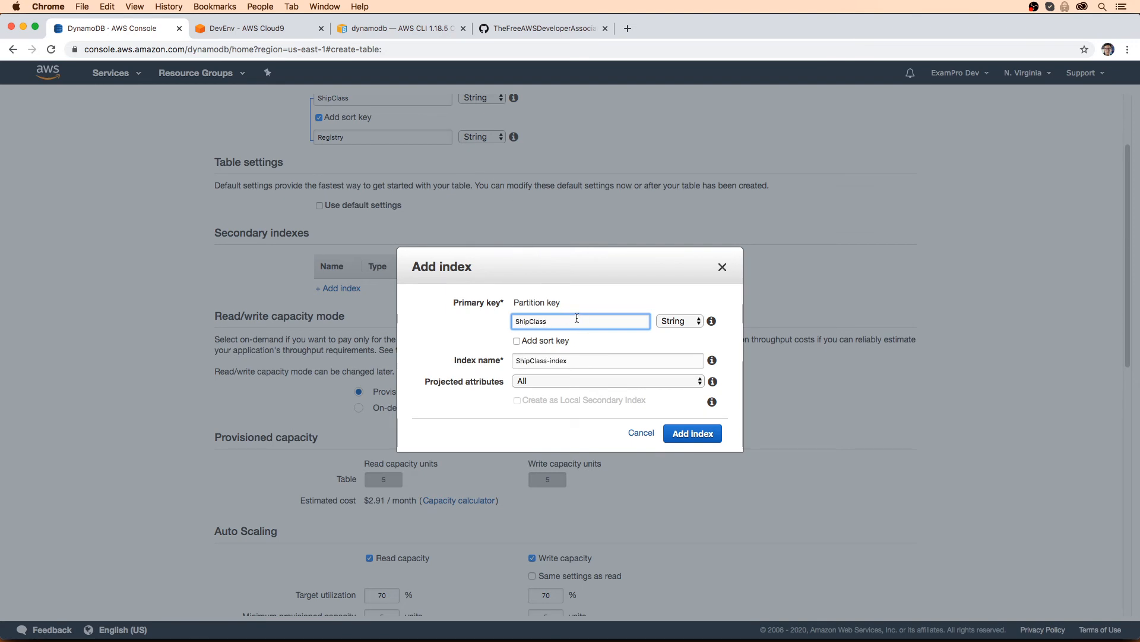
pyautogui.click(517, 340)
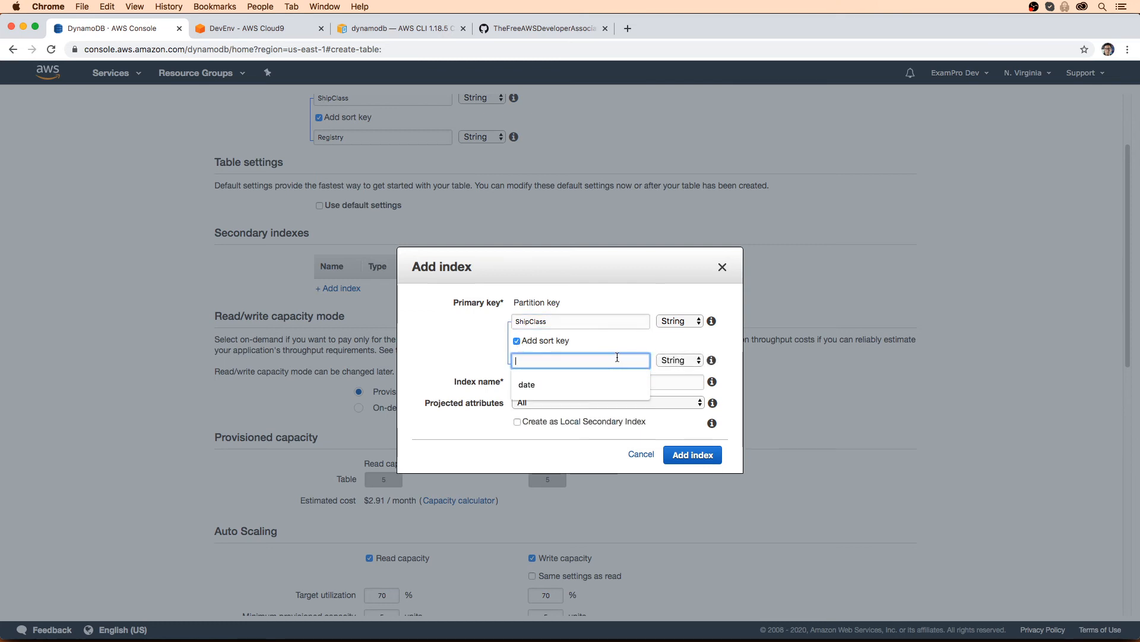
pyautogui.write('Name')
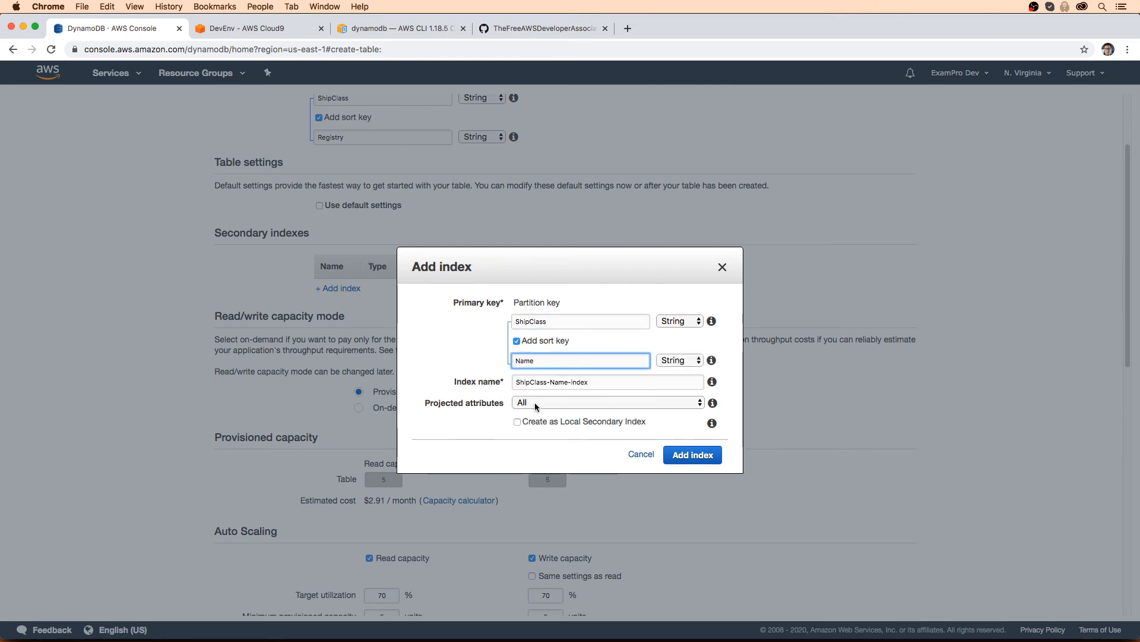
pyautogui.click(517, 421)
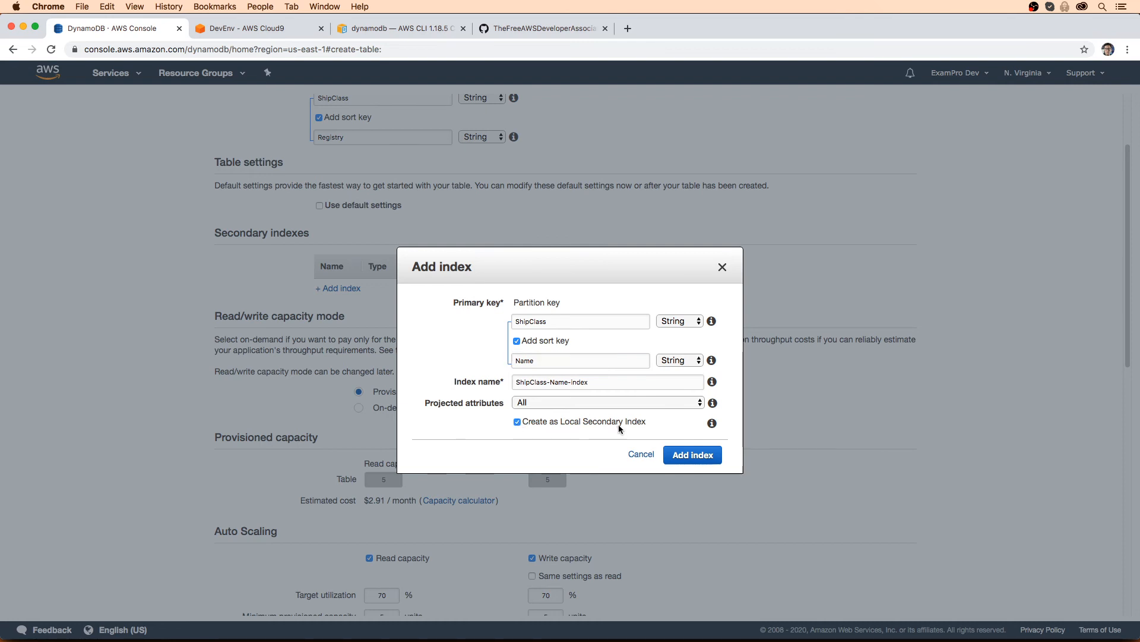
pyautogui.moveTo(638, 430)
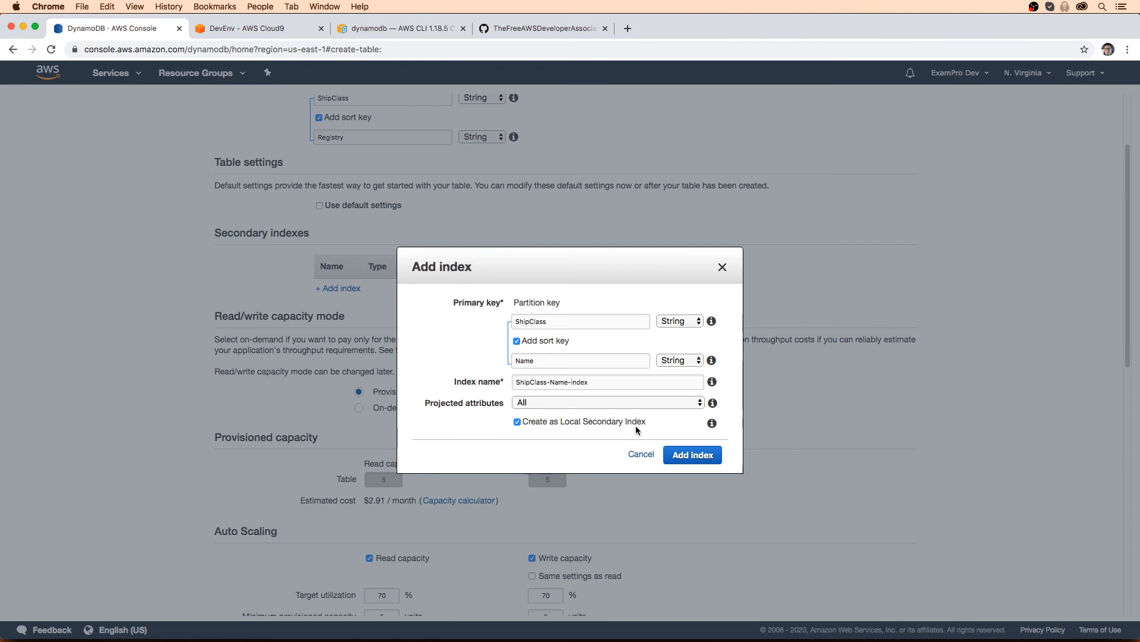
# Cancel the ShipClass-Name-index dialog and scroll the Starships create-table form
pyautogui.click(693, 454)
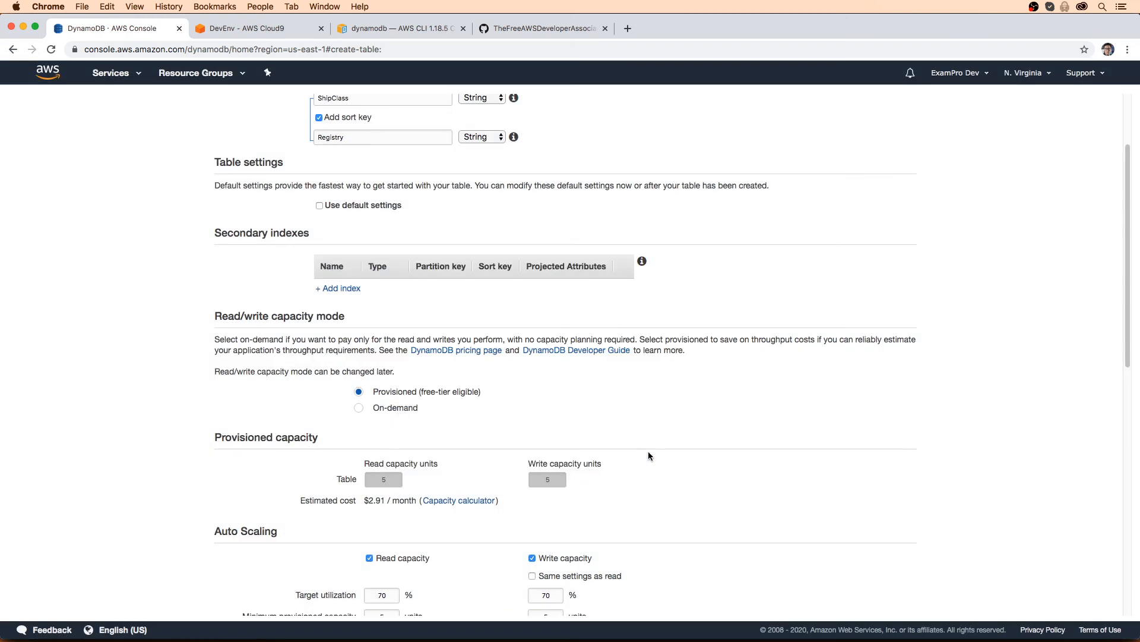
pyautogui.moveTo(491, 312)
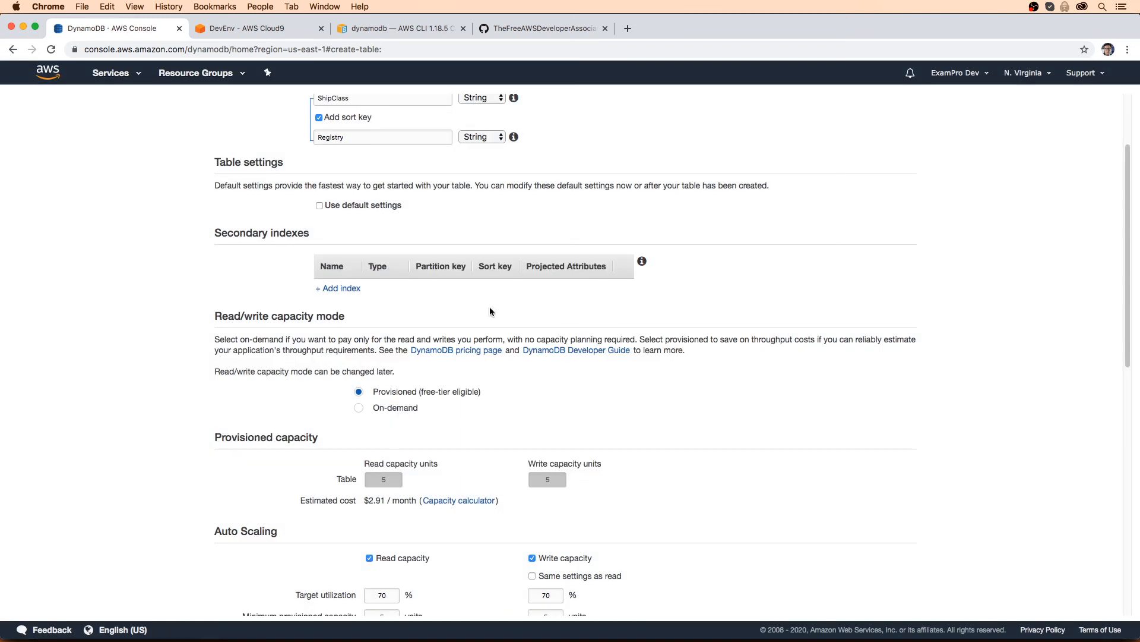
pyautogui.moveTo(433, 382)
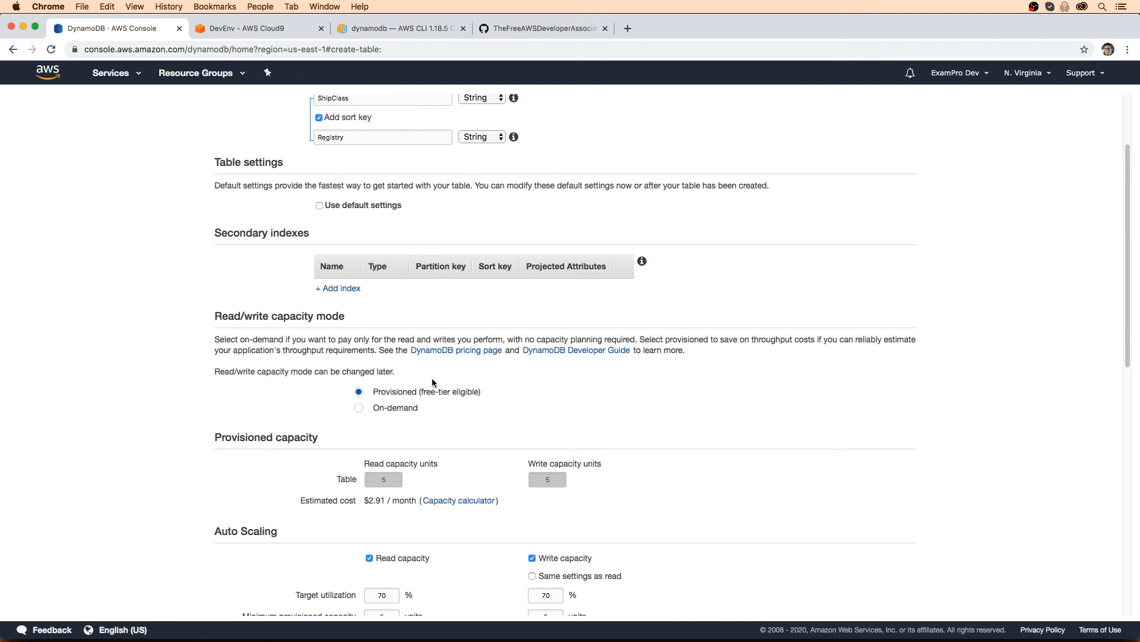
pyautogui.scroll(-3)
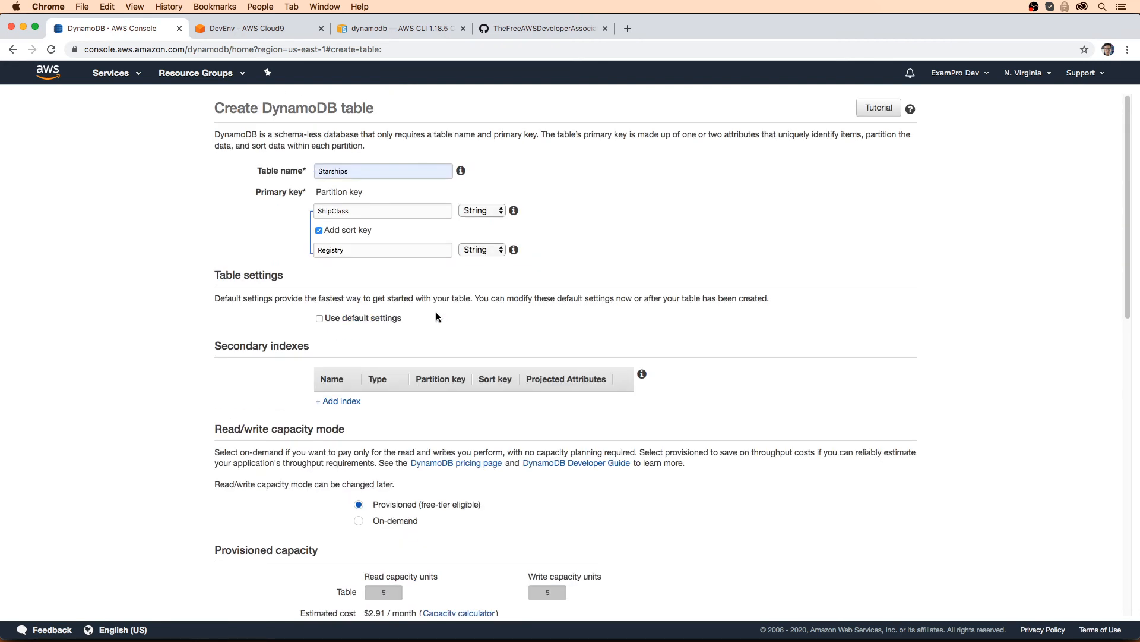
# Create the playground folder with mkdir in the Cloud9 terminal, misspelled dynamodb-playgroud
pyautogui.click(245, 28)
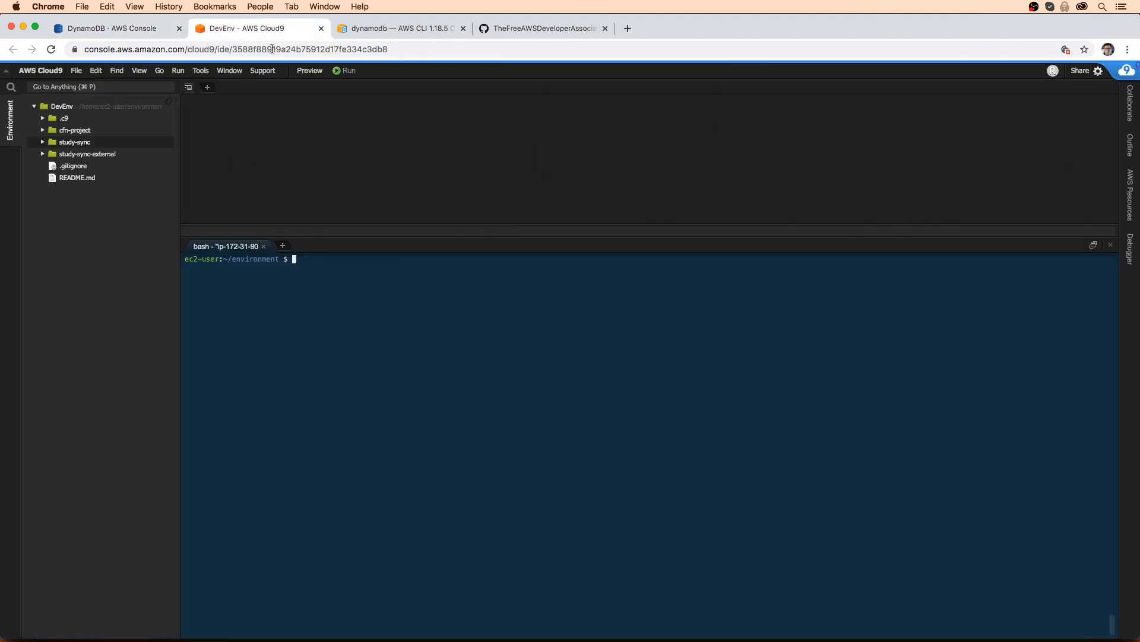
pyautogui.moveTo(390, 295)
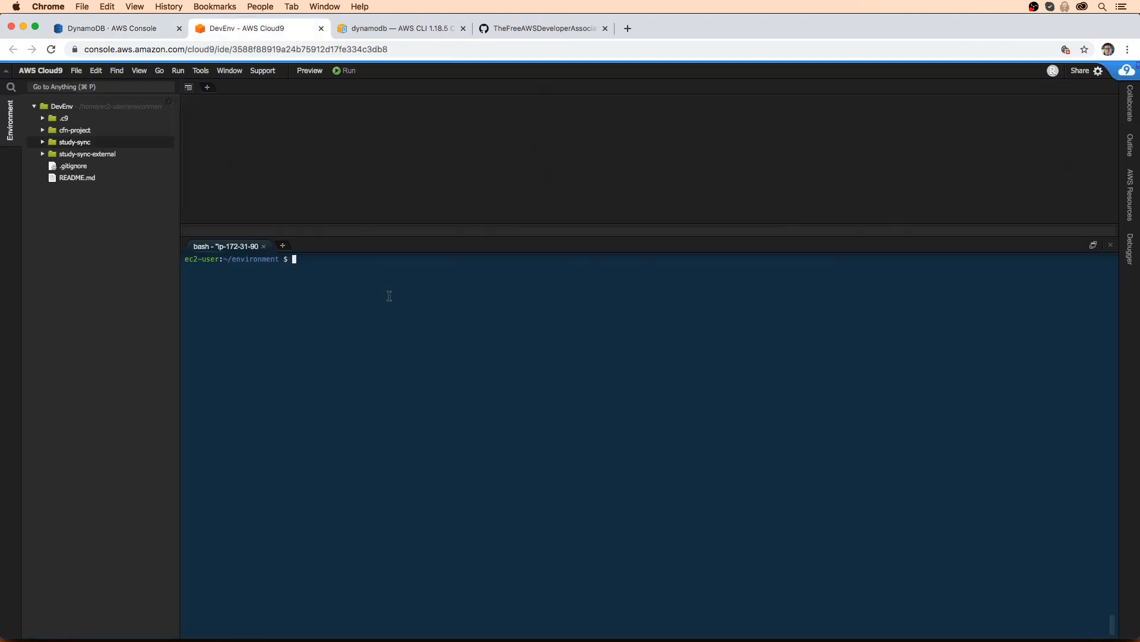
pyautogui.write('mkdir')
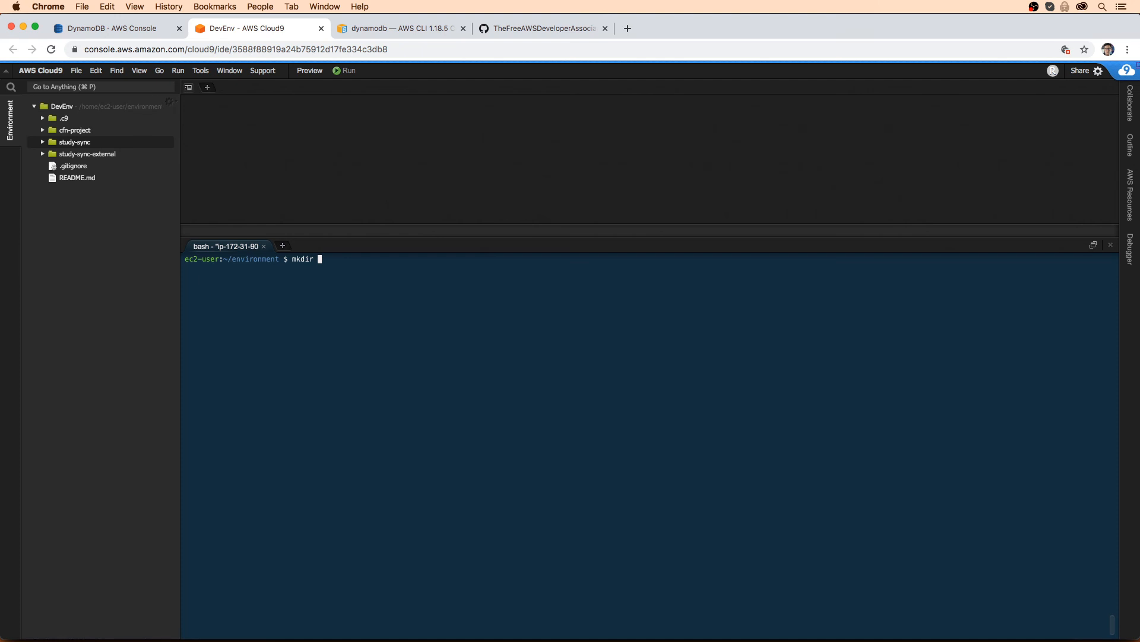
pyautogui.write('dynba')
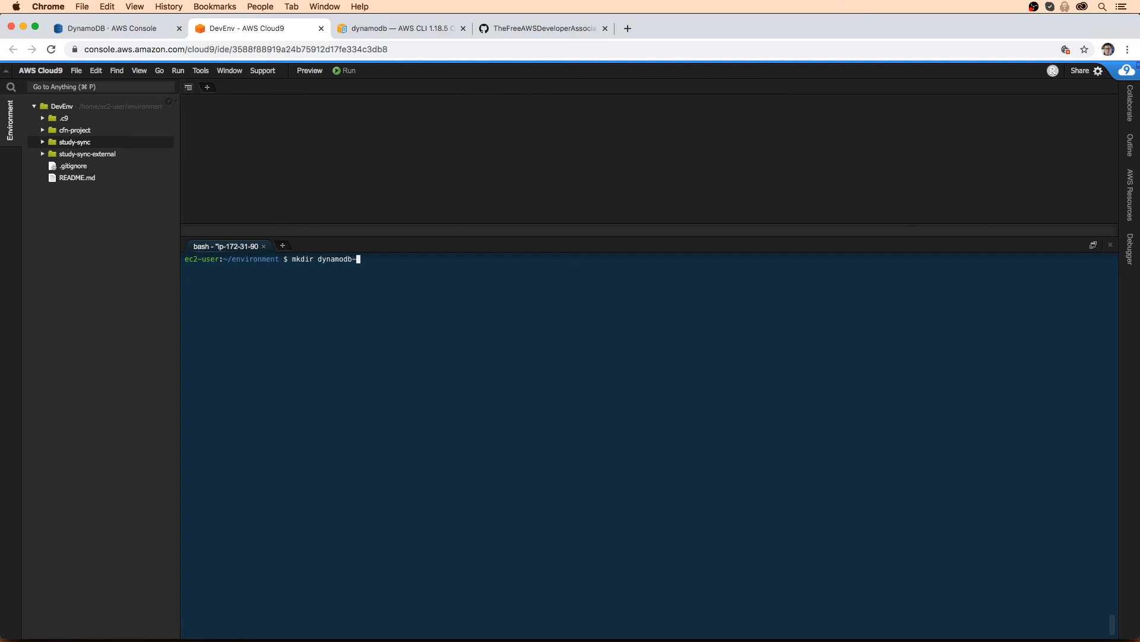
pyautogui.write('playgroudn')
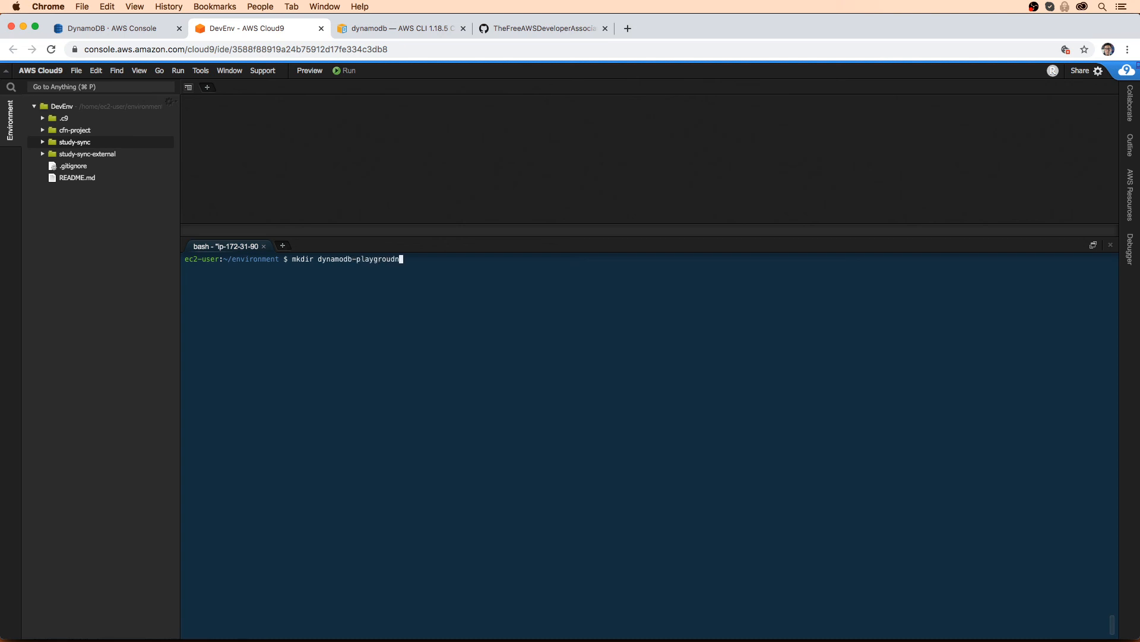
pyautogui.press('Backspace')
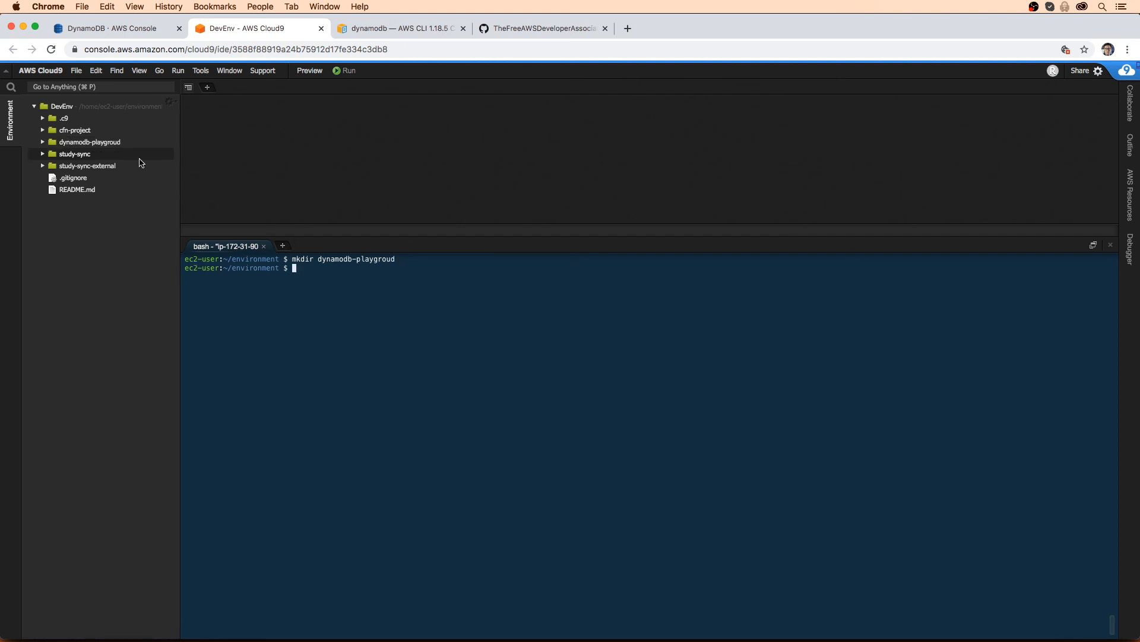
# Rename the folder to dynamodb-playground, add and open scratchpad.txt, and clear the terminal
pyautogui.rightClick(89, 142)
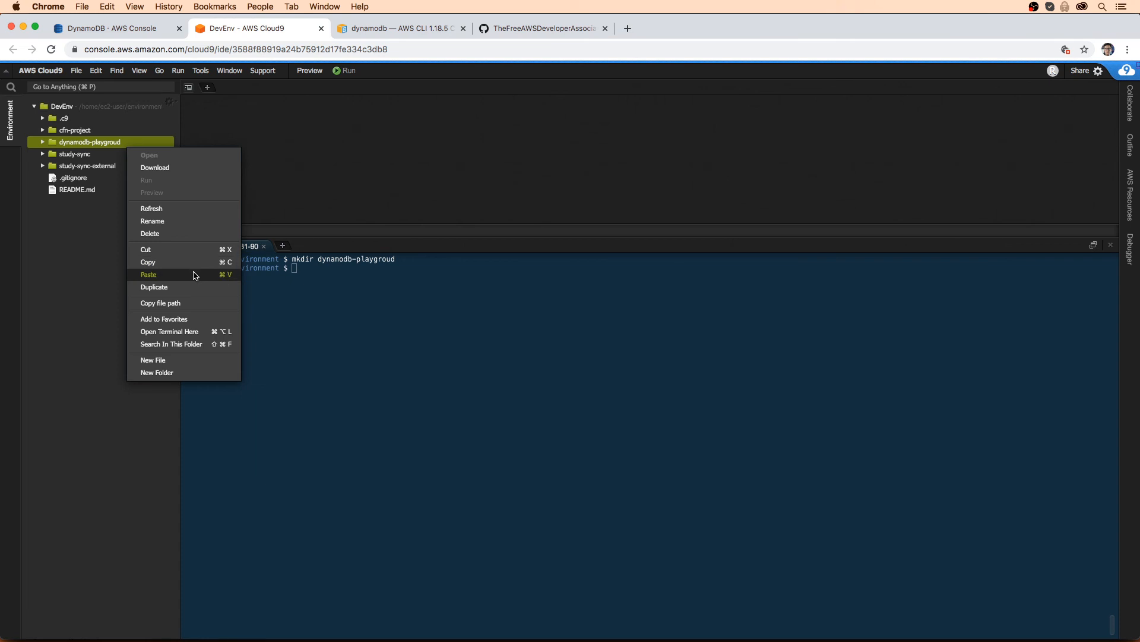
pyautogui.click(152, 221)
pyautogui.write('n')
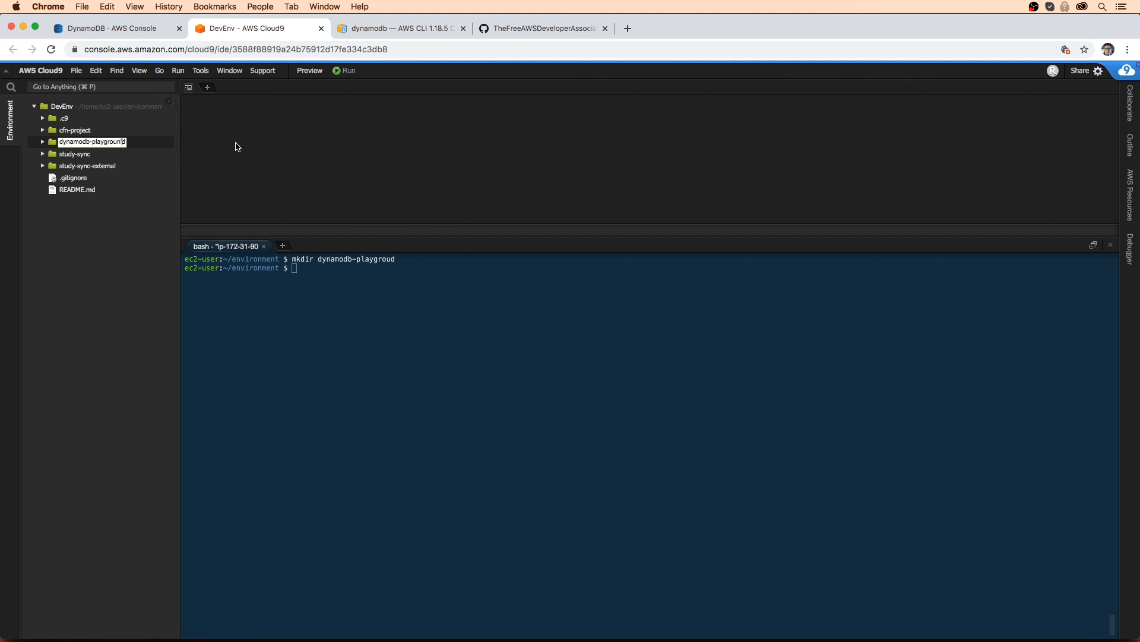
pyautogui.rightClick(83, 142)
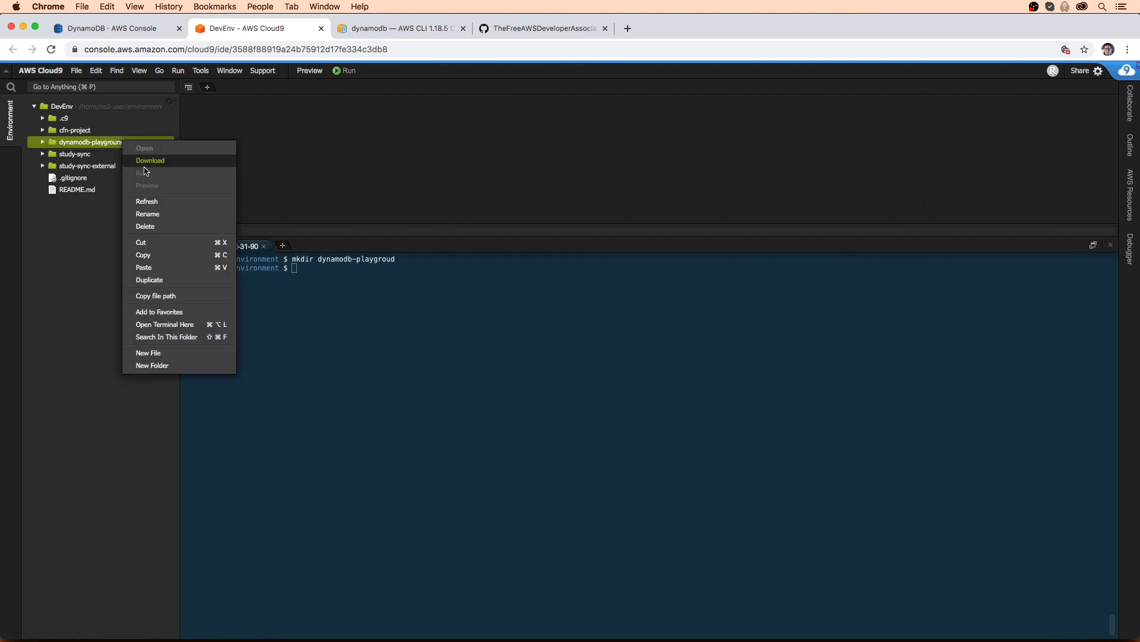
pyautogui.click(148, 353)
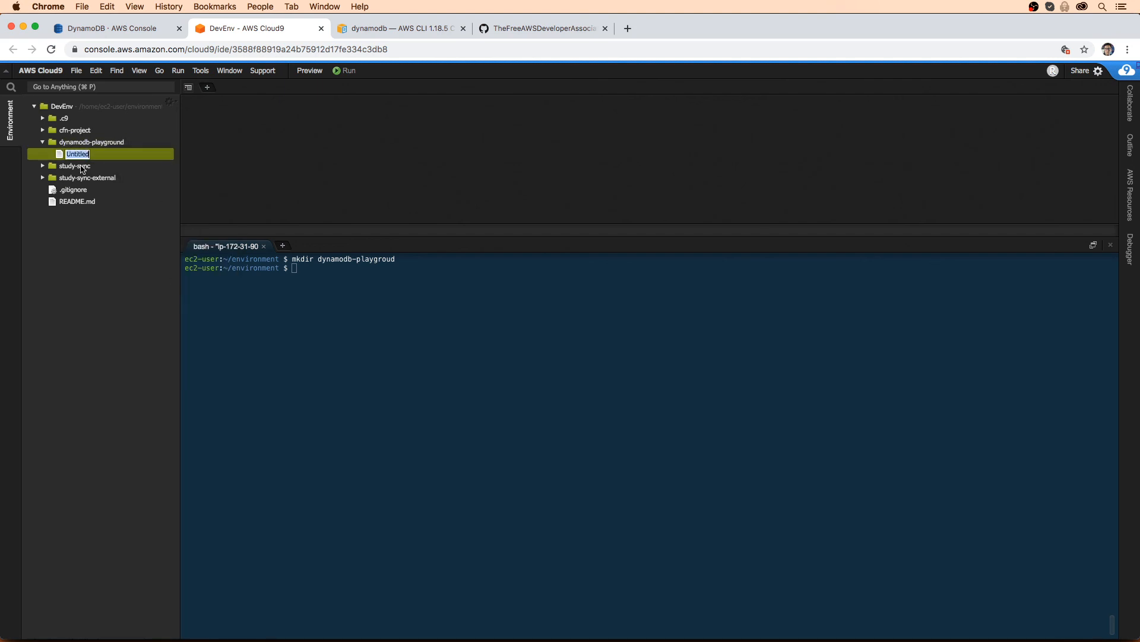
pyautogui.write('scratchpad.txt')
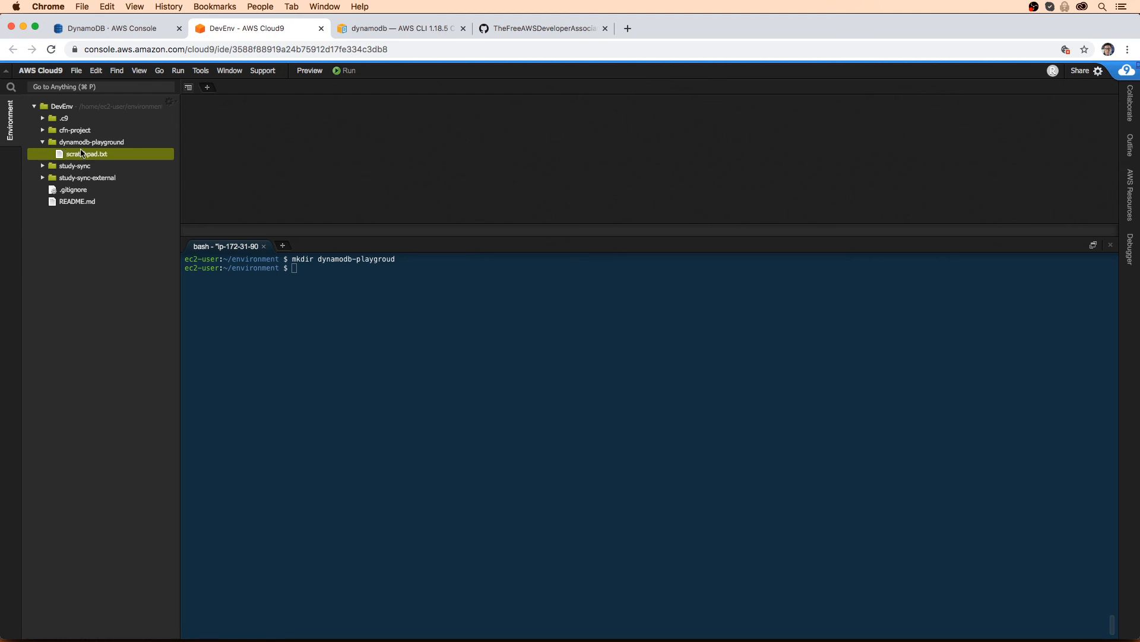
pyautogui.doubleClick(80, 153)
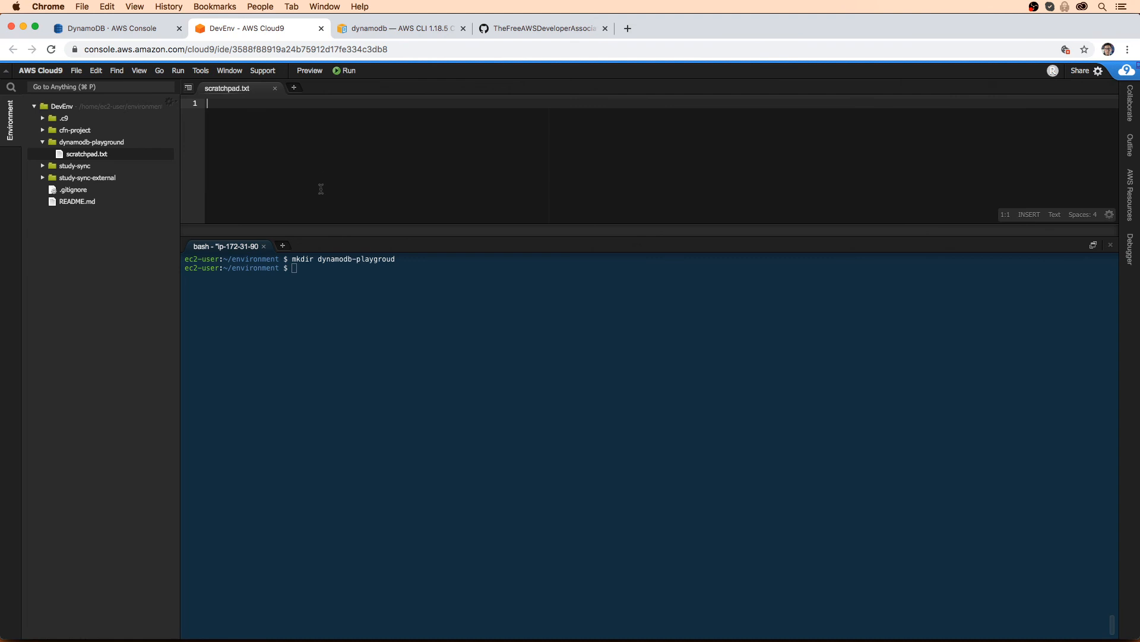
pyautogui.write('c')
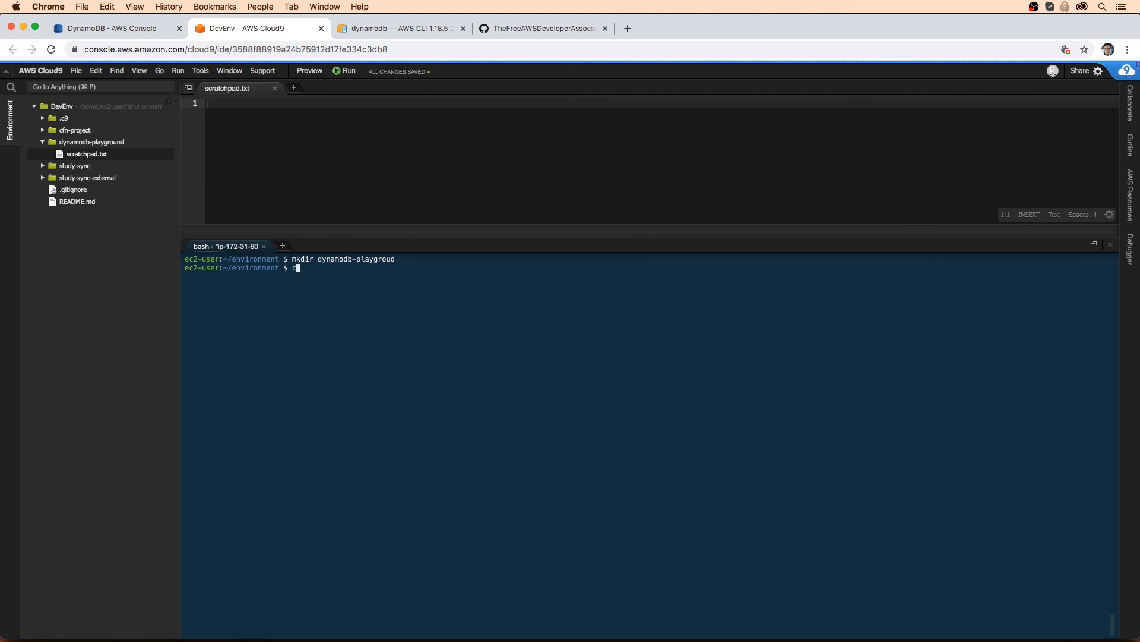
pyautogui.press('Enter')
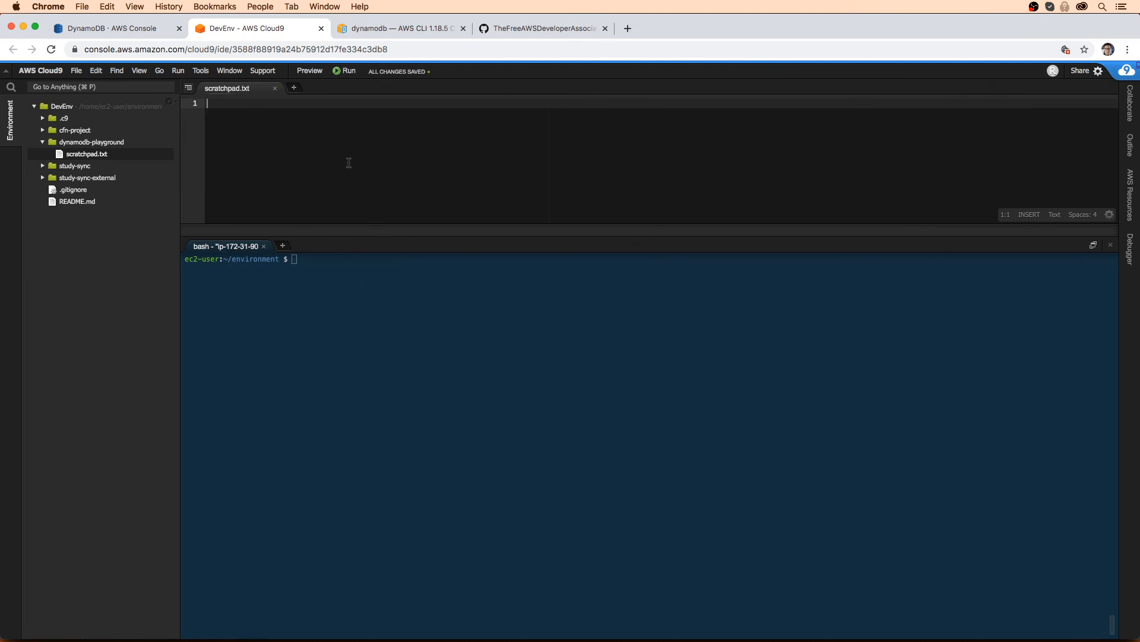